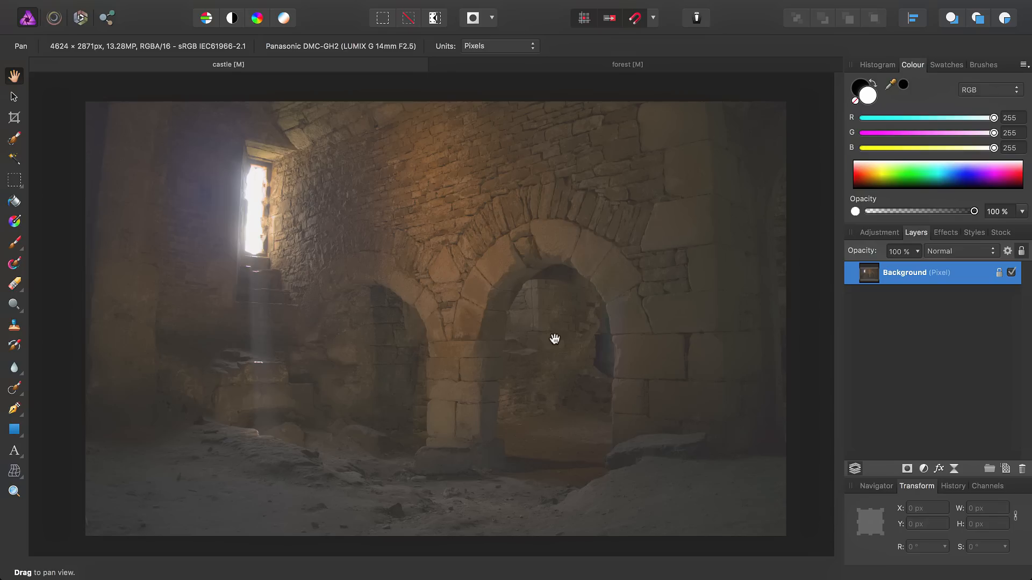
{"action": "mouse_move", "coordinate": [534, 335]}
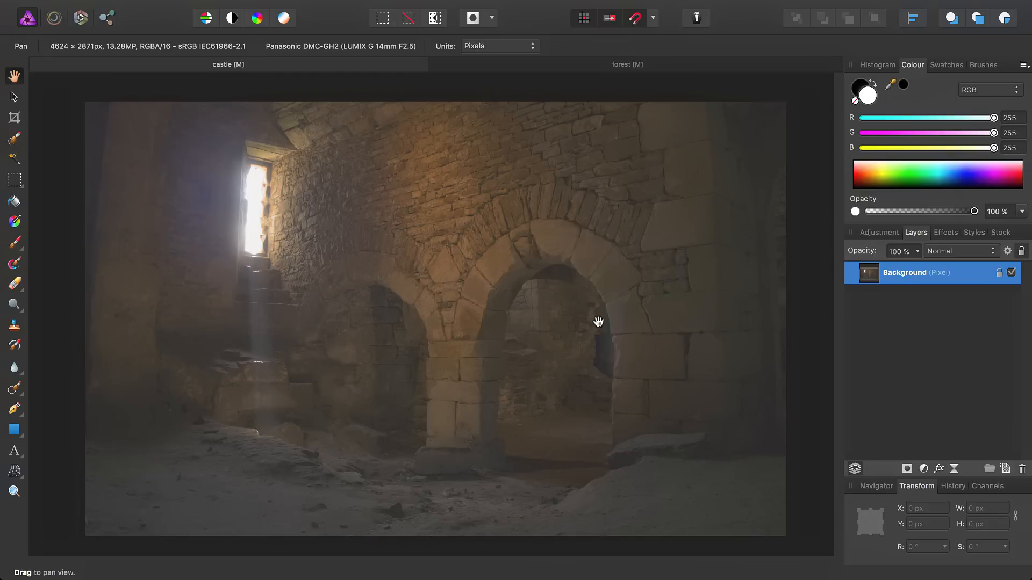
Frame the window and arches, then start the white beam polygon at the lit window
{"action": "left_click_drag", "start_coordinate": [598, 322], "coordinate": [296, 208]}
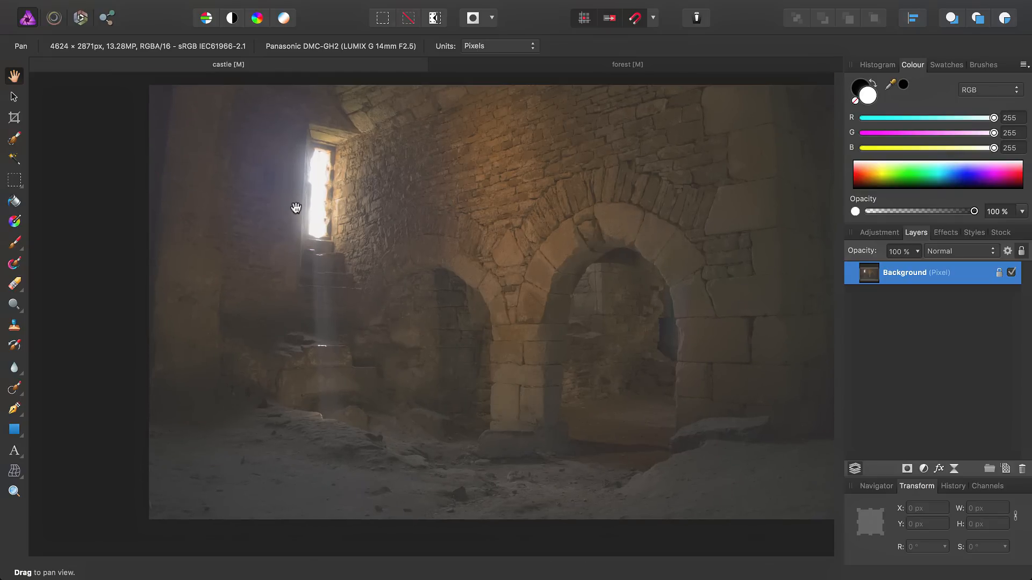
{"action": "left_click_drag", "start_coordinate": [297, 208], "coordinate": [382, 311]}
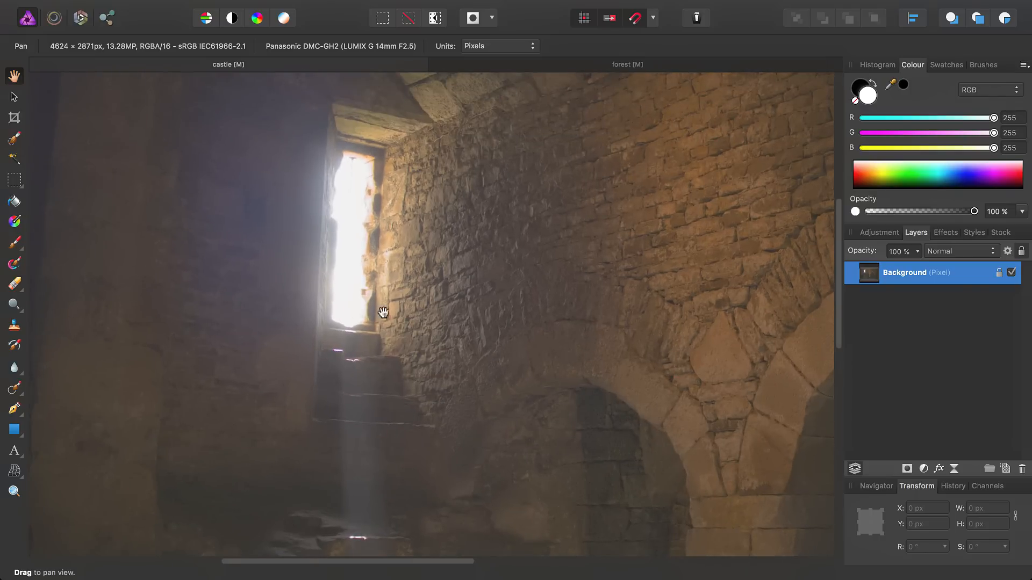
{"action": "left_click_drag", "start_coordinate": [383, 311], "coordinate": [267, 256]}
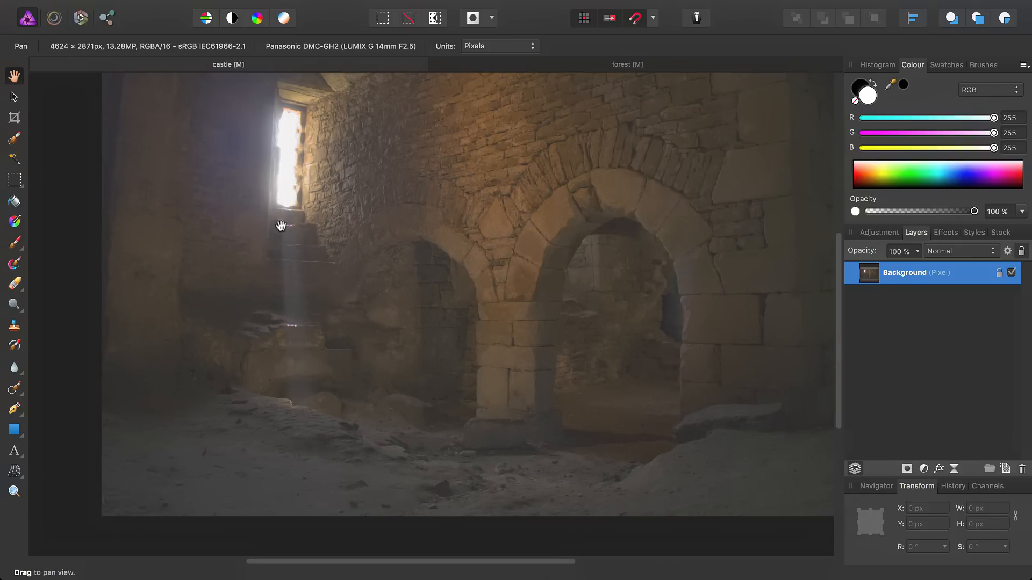
{"action": "left_click_drag", "start_coordinate": [279, 226], "coordinate": [211, 304]}
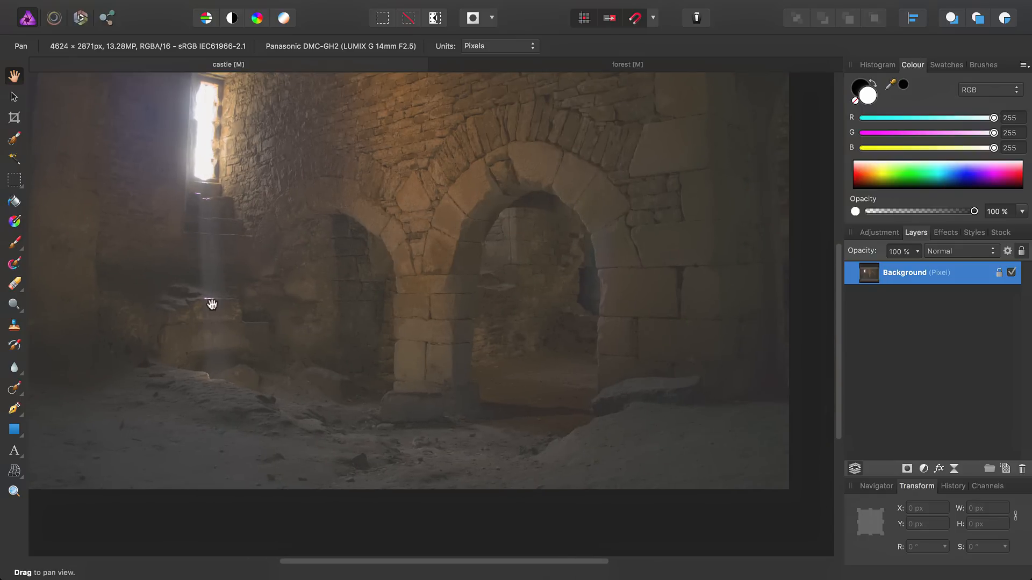
{"action": "left_click_drag", "start_coordinate": [212, 304], "coordinate": [674, 222]}
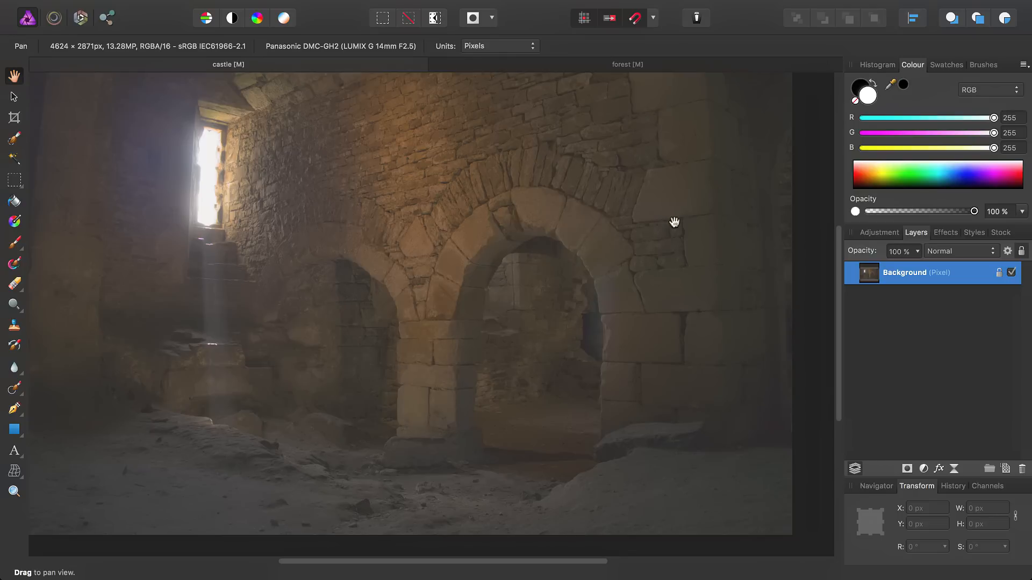
{"action": "mouse_move", "coordinate": [561, 241]}
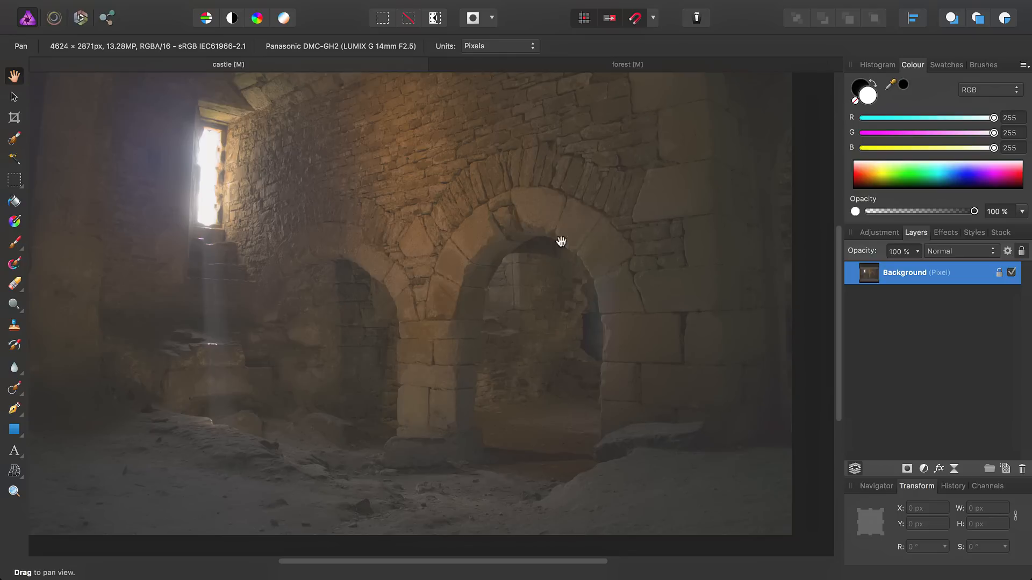
{"action": "mouse_move", "coordinate": [312, 340]}
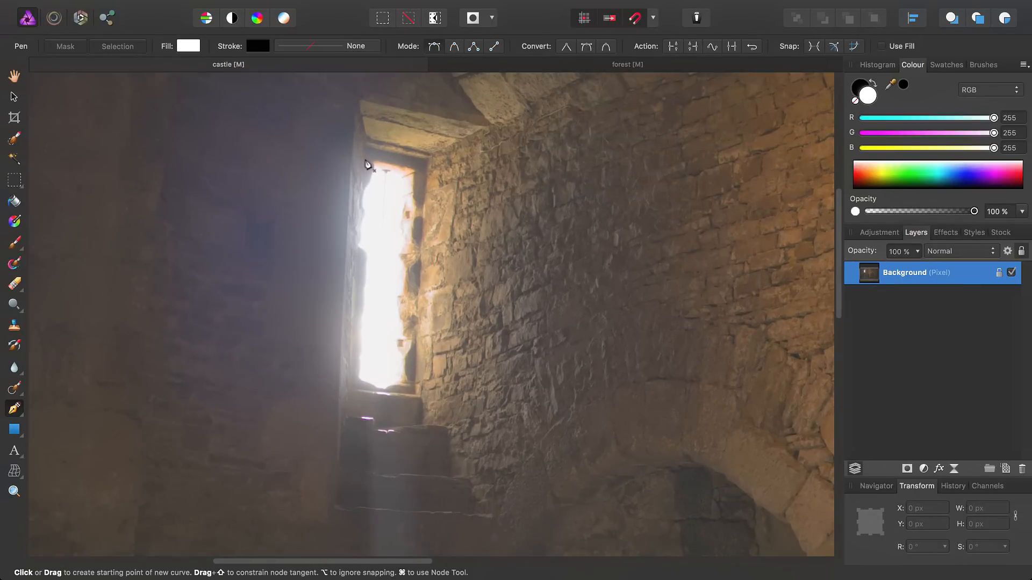
{"action": "left_click", "coordinate": [364, 148]}
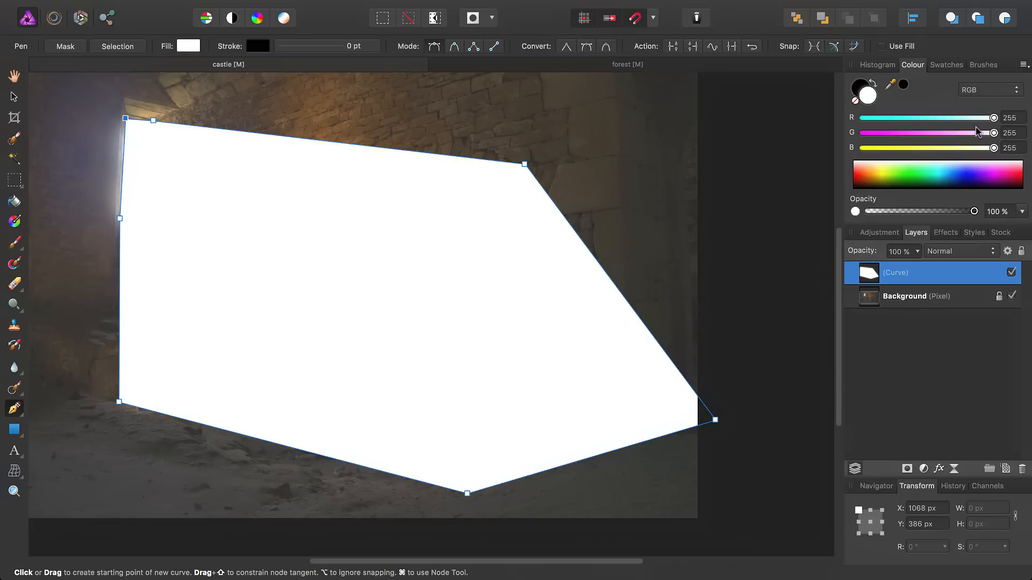
{"action": "mouse_move", "coordinate": [386, 343]}
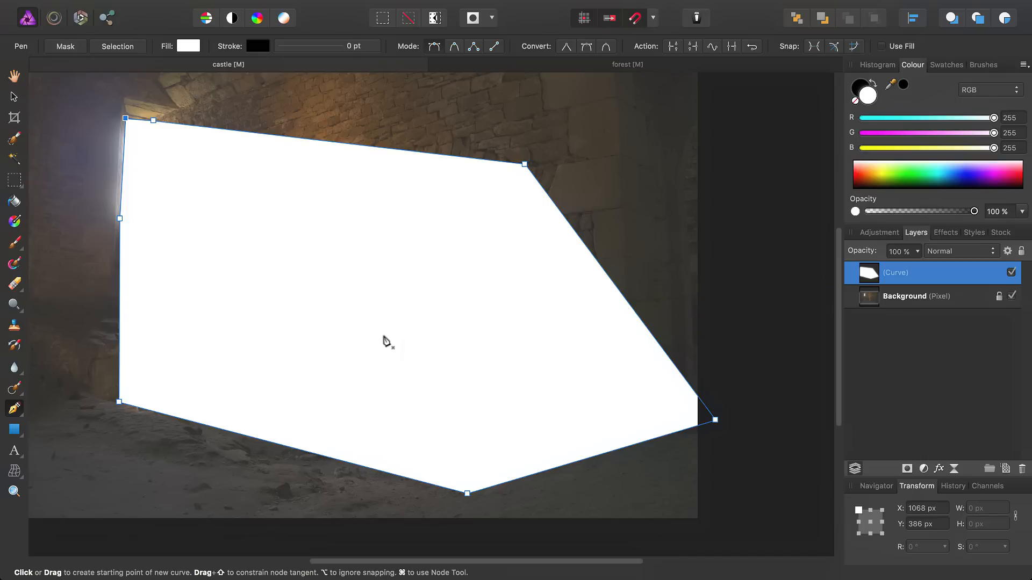
{"action": "mouse_move", "coordinate": [425, 340]}
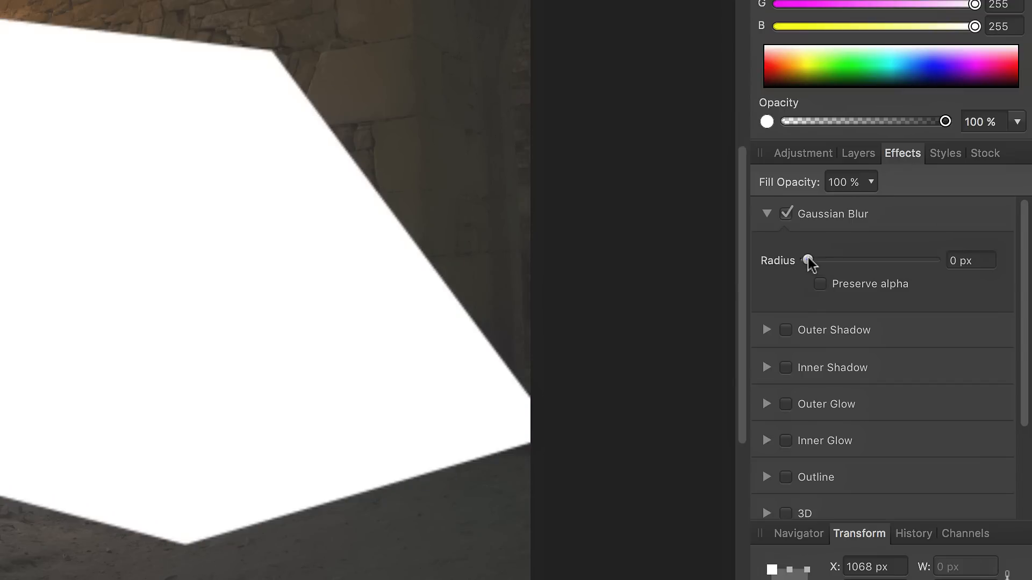
Give the white shape a Gaussian Blur with a radius of about 70 px
{"action": "left_click_drag", "start_coordinate": [809, 260], "coordinate": [903, 260]}
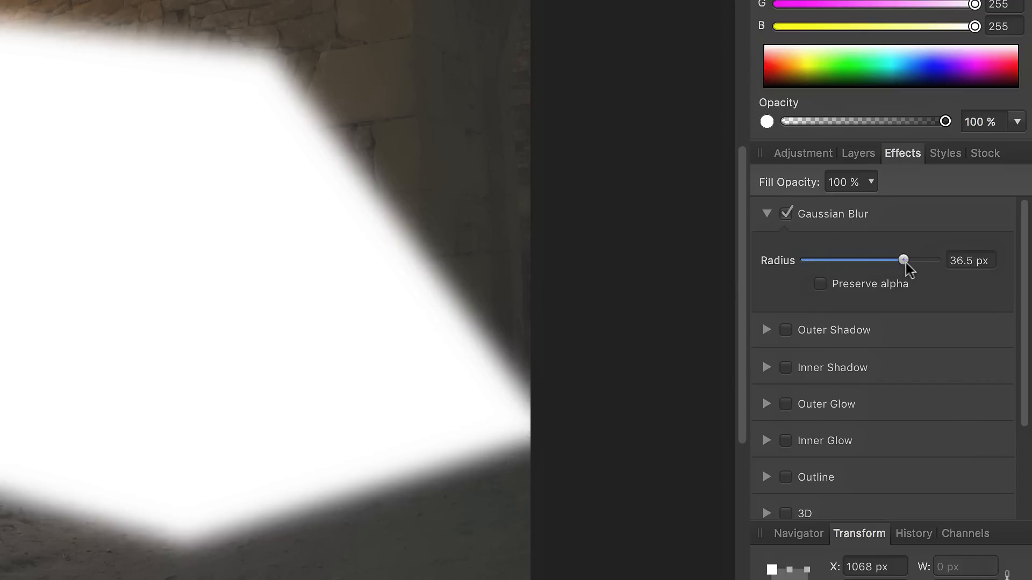
{"action": "left_click_drag", "start_coordinate": [903, 260], "coordinate": [917, 260]}
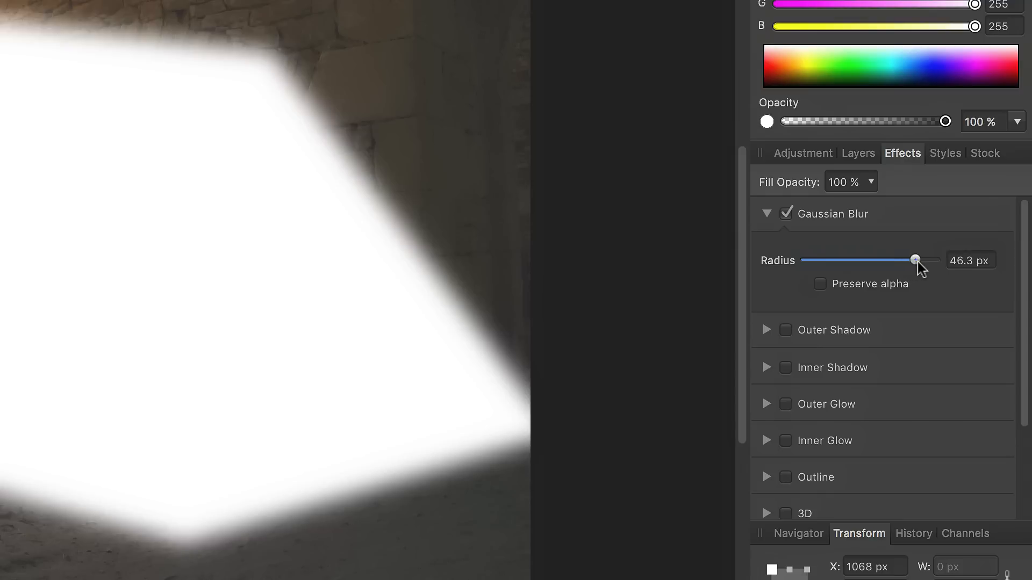
{"action": "left_click_drag", "start_coordinate": [894, 260], "coordinate": [920, 260]}
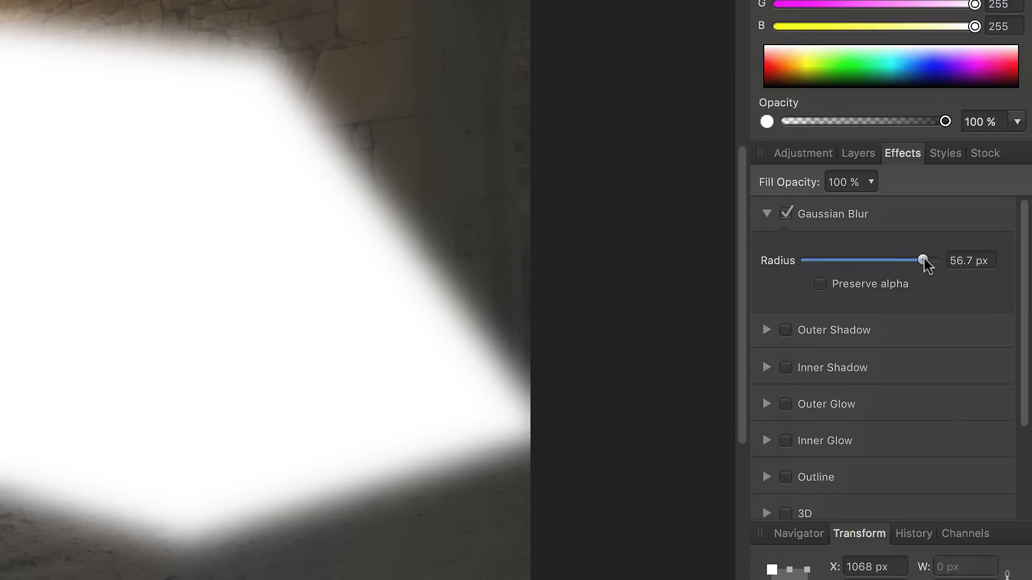
{"action": "left_click_drag", "start_coordinate": [922, 260], "coordinate": [930, 260]}
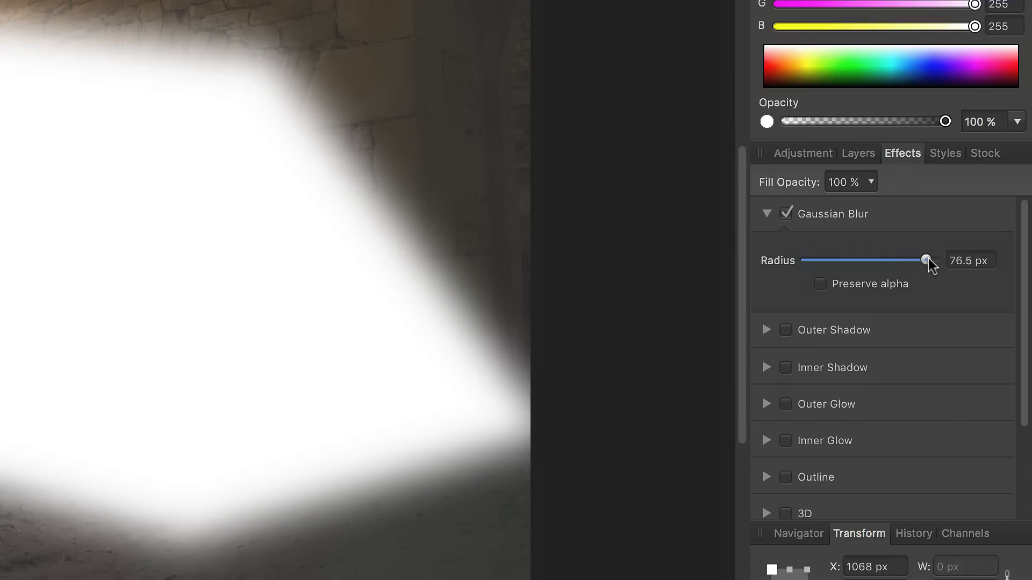
{"action": "left_click_drag", "start_coordinate": [928, 261], "coordinate": [925, 260]}
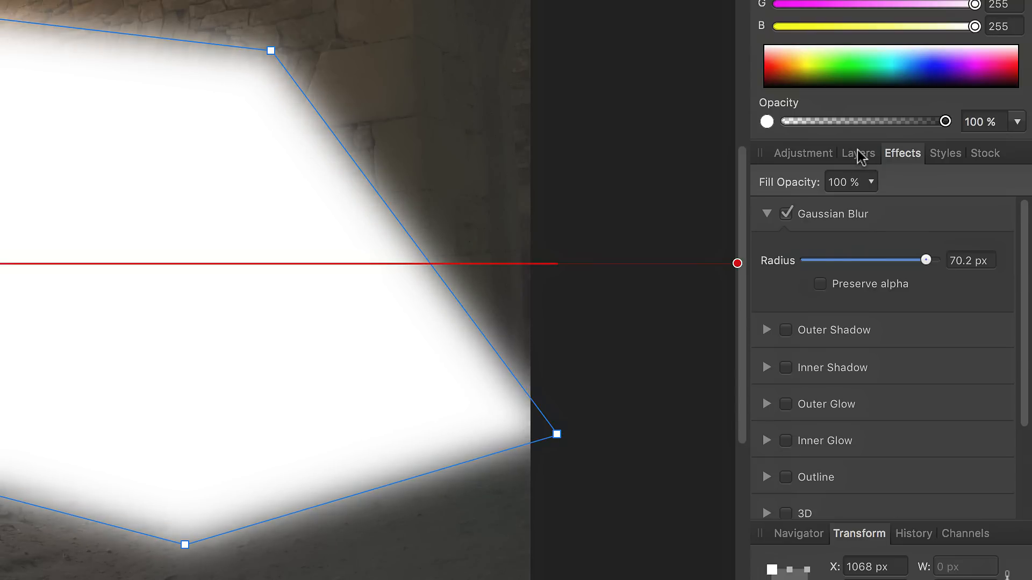
Set the curve layer's blend mode to Soft Light and select the Background layer
{"action": "left_click", "coordinate": [947, 250]}
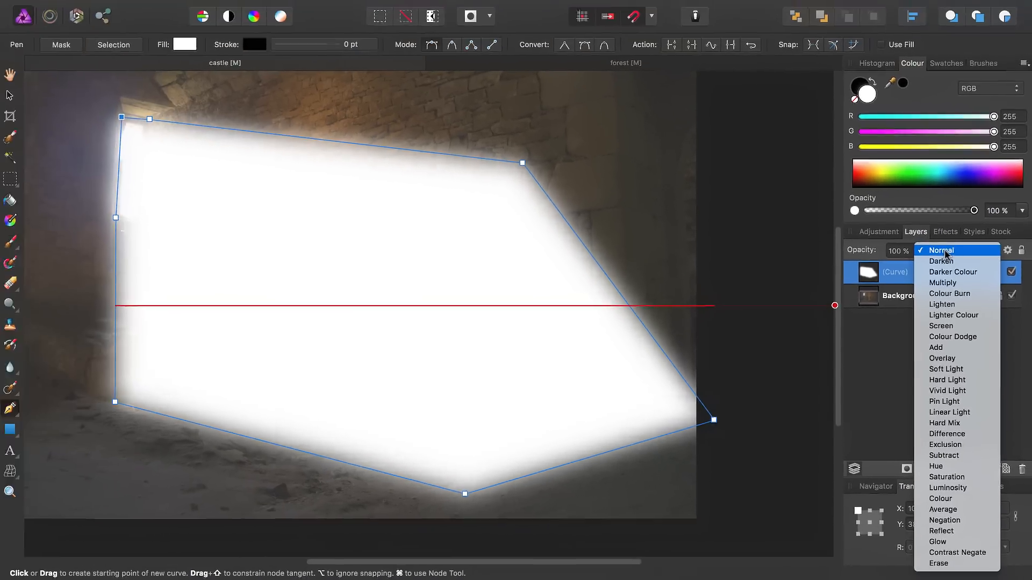
{"action": "left_click", "coordinate": [945, 368]}
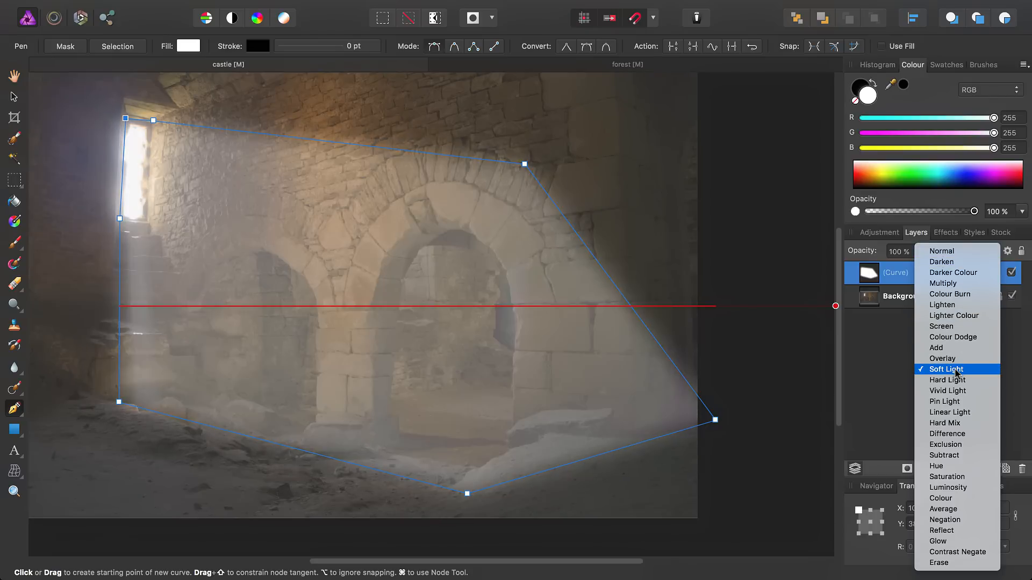
{"action": "left_click", "coordinate": [946, 369]}
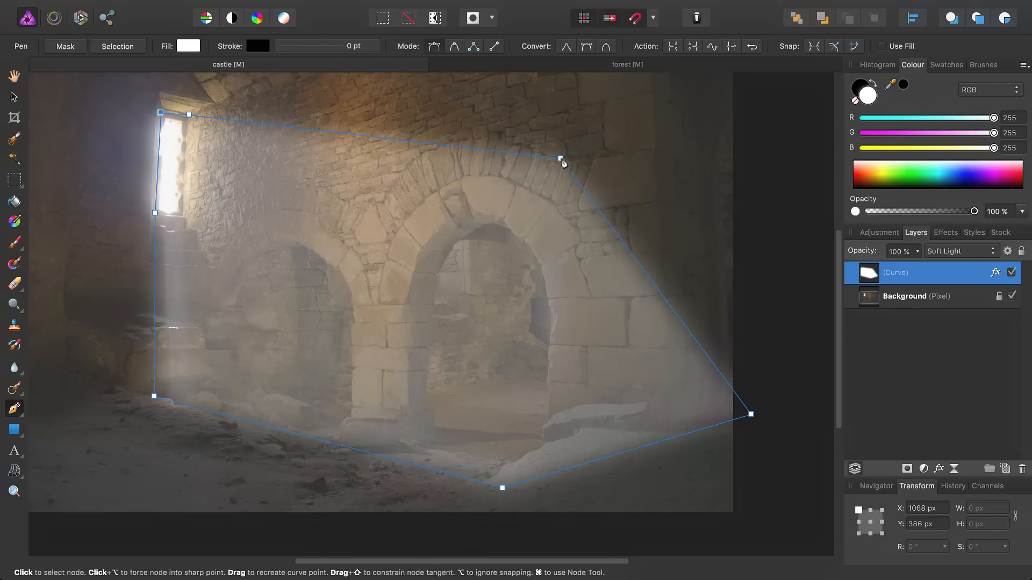
{"action": "left_click", "coordinate": [921, 296]}
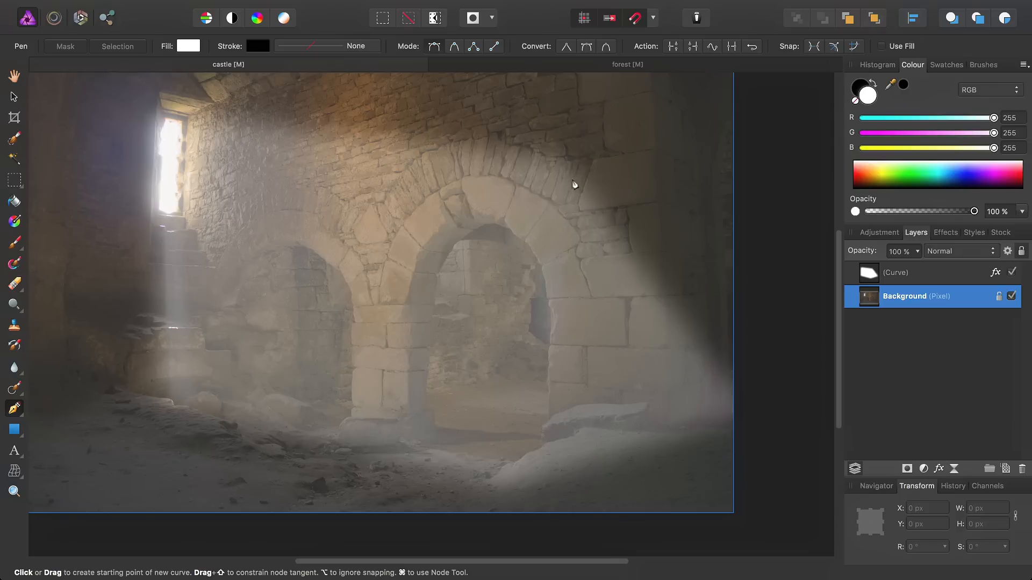
{"action": "mouse_move", "coordinate": [741, 384]}
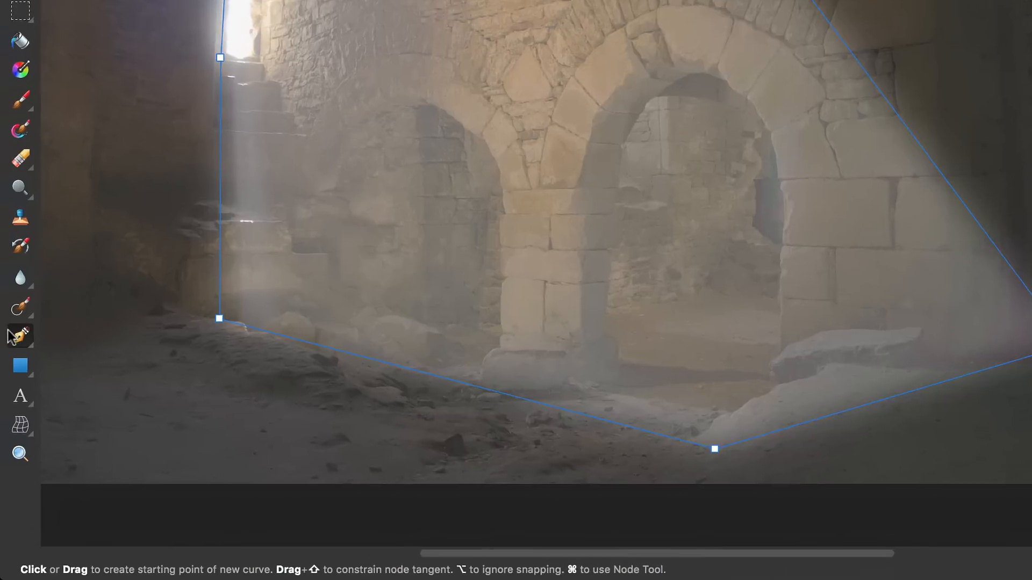
Move the beam's corner nodes past the right edge and onto the window, and set opacity to about 71%
{"action": "left_click", "coordinate": [20, 336]}
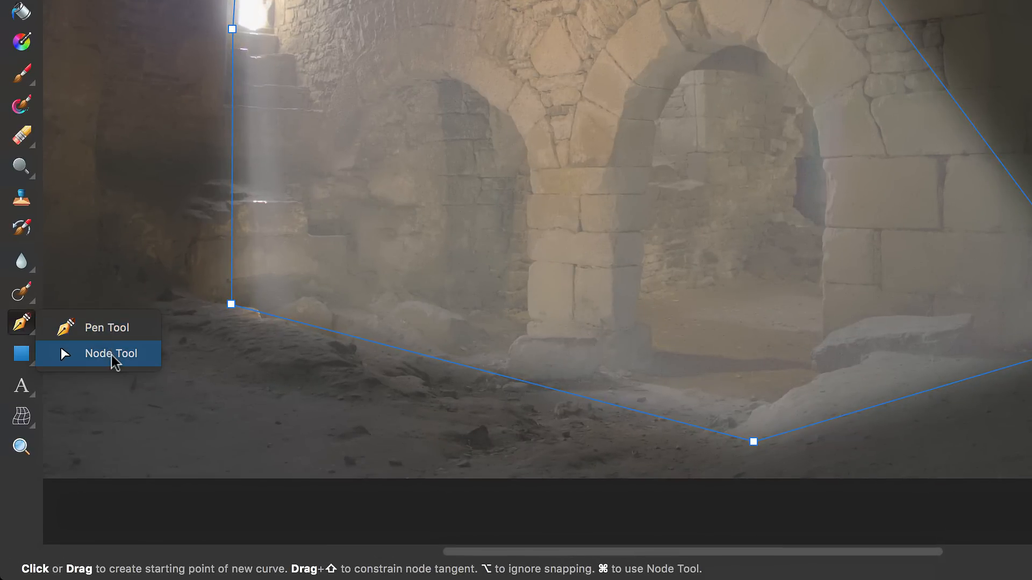
{"action": "left_click", "coordinate": [111, 354]}
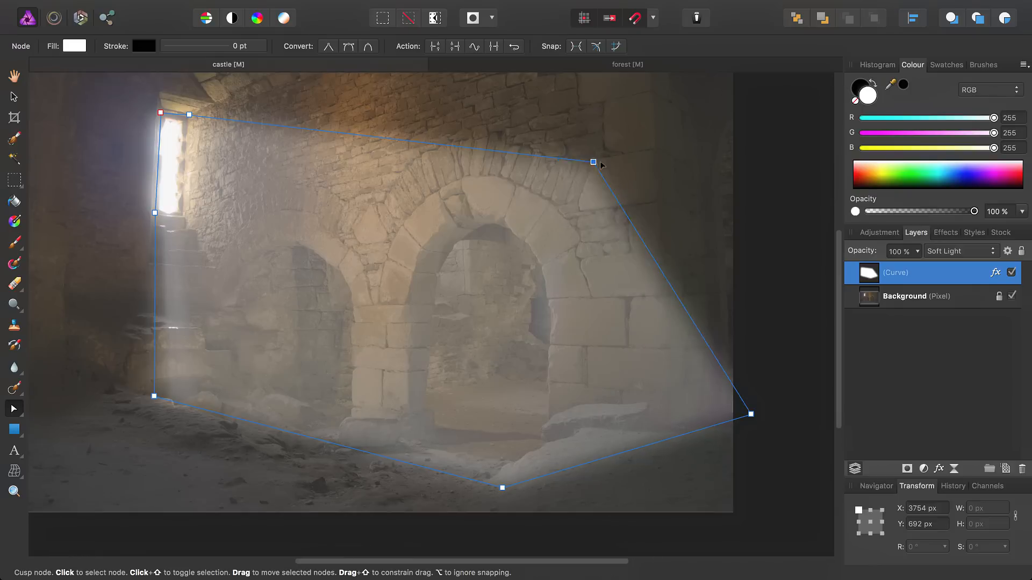
{"action": "left_click_drag", "start_coordinate": [592, 162], "coordinate": [762, 201]}
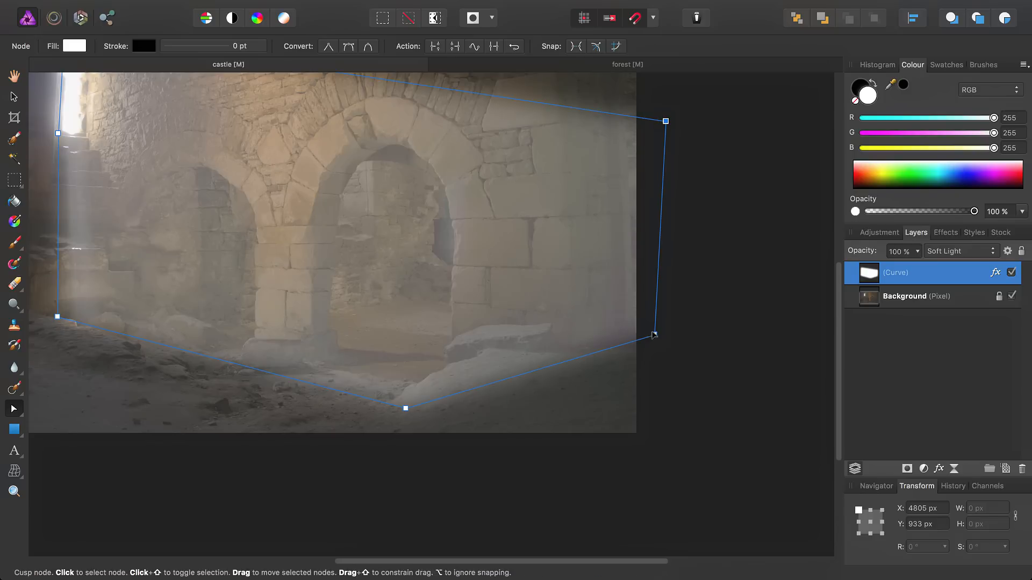
{"action": "left_click_drag", "start_coordinate": [653, 333], "coordinate": [667, 467]}
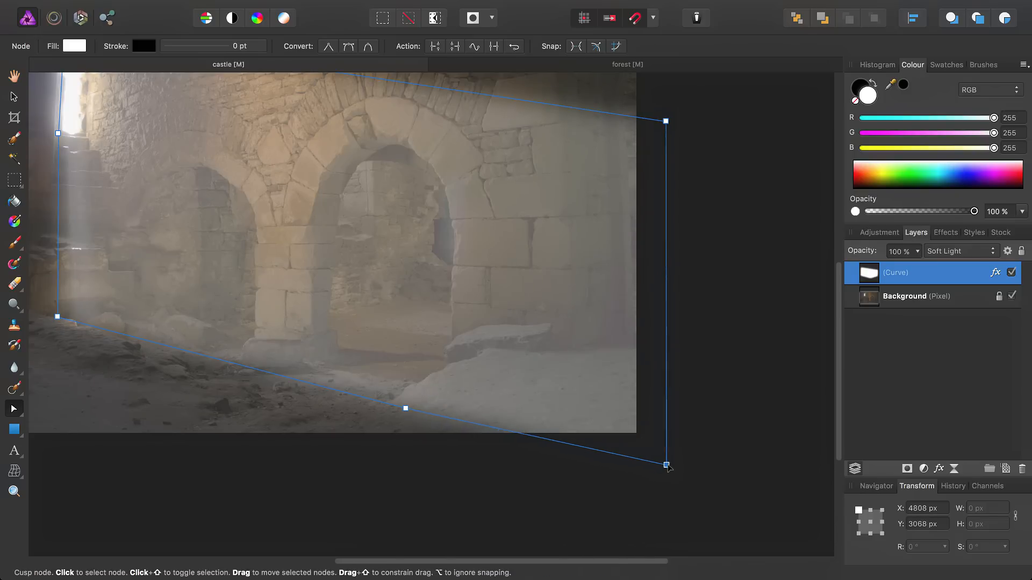
{"action": "left_click_drag", "start_coordinate": [667, 466], "coordinate": [668, 442]}
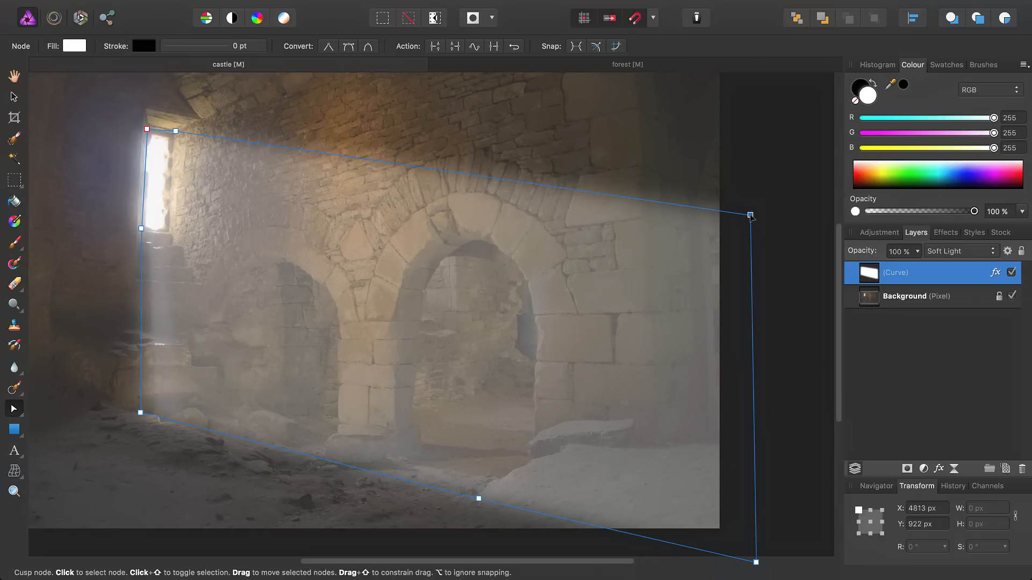
{"action": "left_click", "coordinate": [921, 296]}
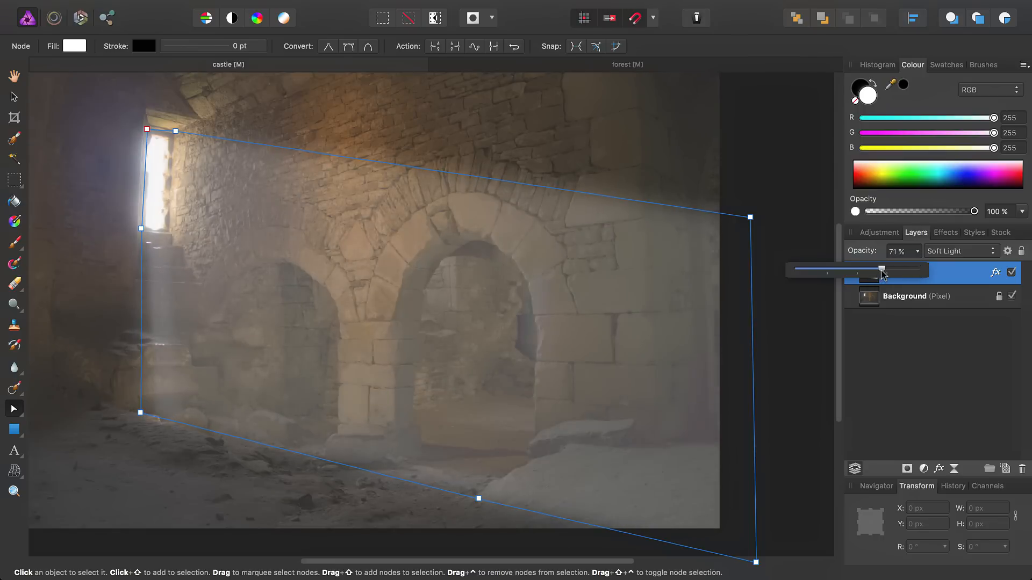
{"action": "left_click_drag", "start_coordinate": [882, 272], "coordinate": [895, 272]}
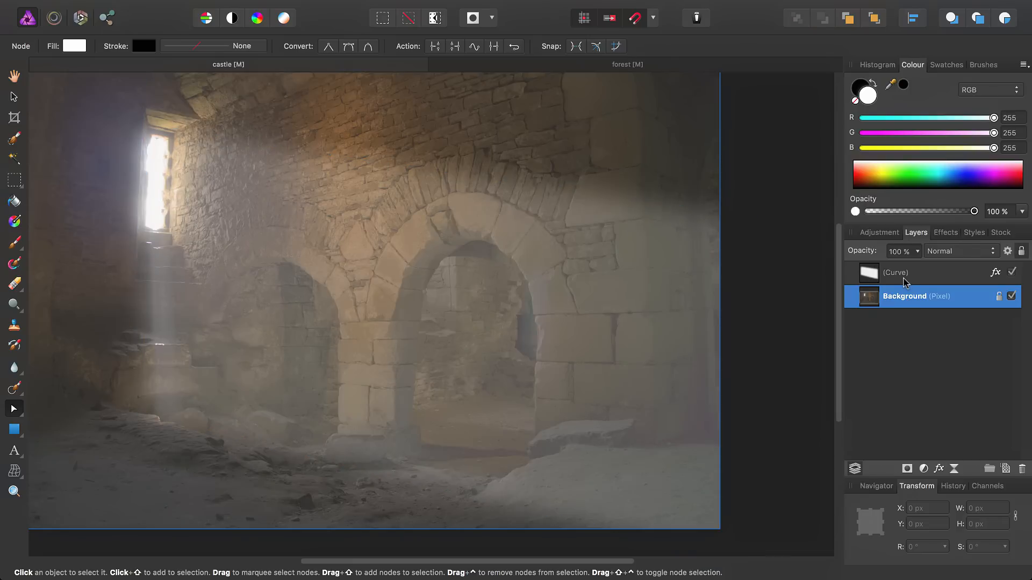
{"action": "mouse_move", "coordinate": [690, 384]}
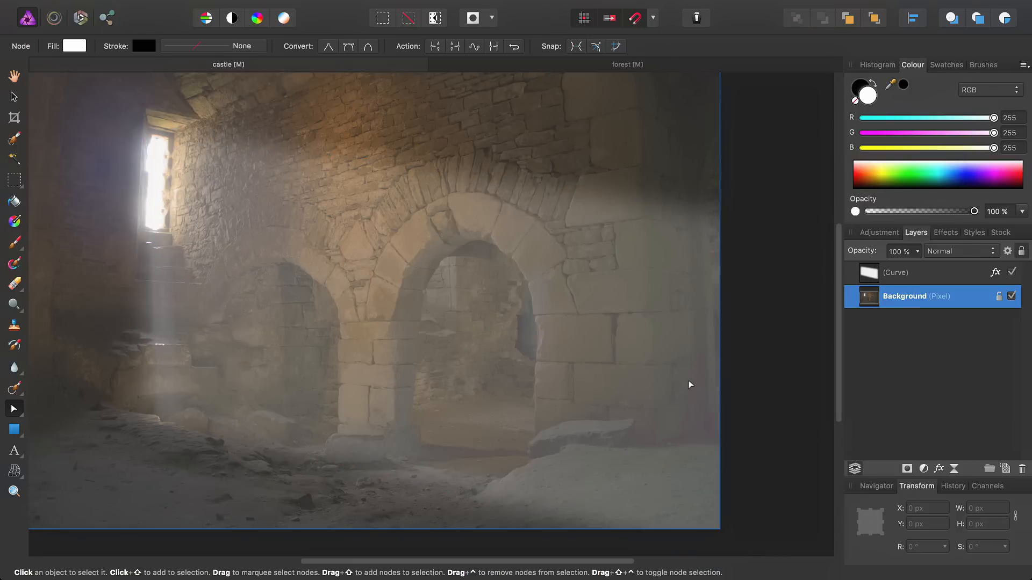
{"action": "mouse_move", "coordinate": [354, 417]}
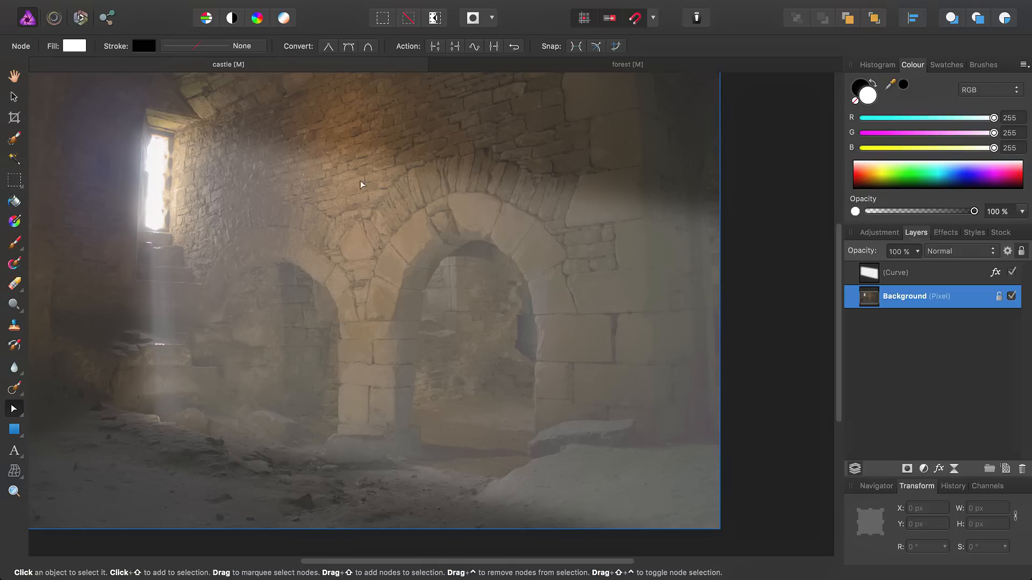
{"action": "mouse_move", "coordinate": [231, 376]}
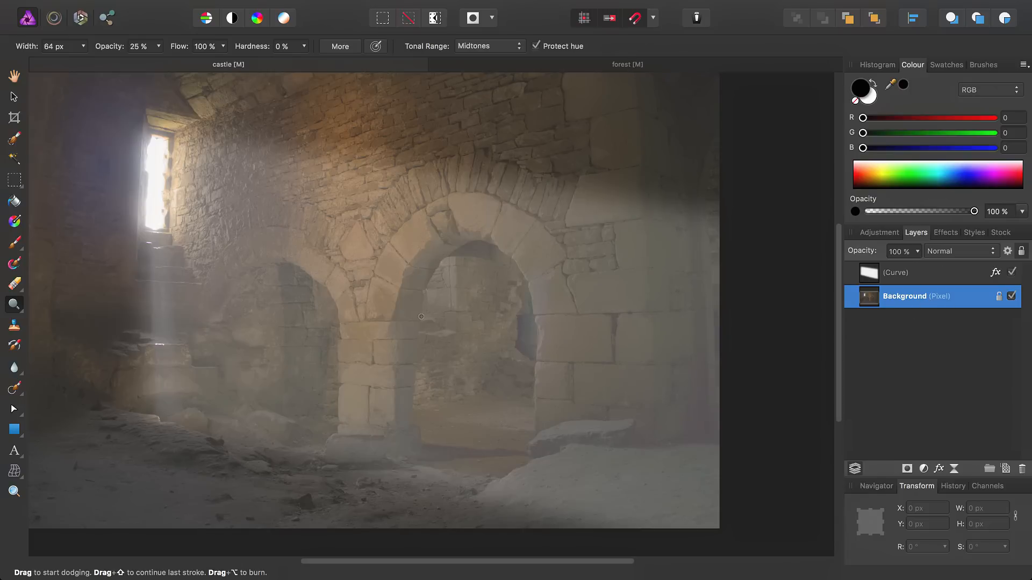
Enlarge the Dodge brush and set its Tonal Range to Highlights
{"action": "key", "text": "]"}
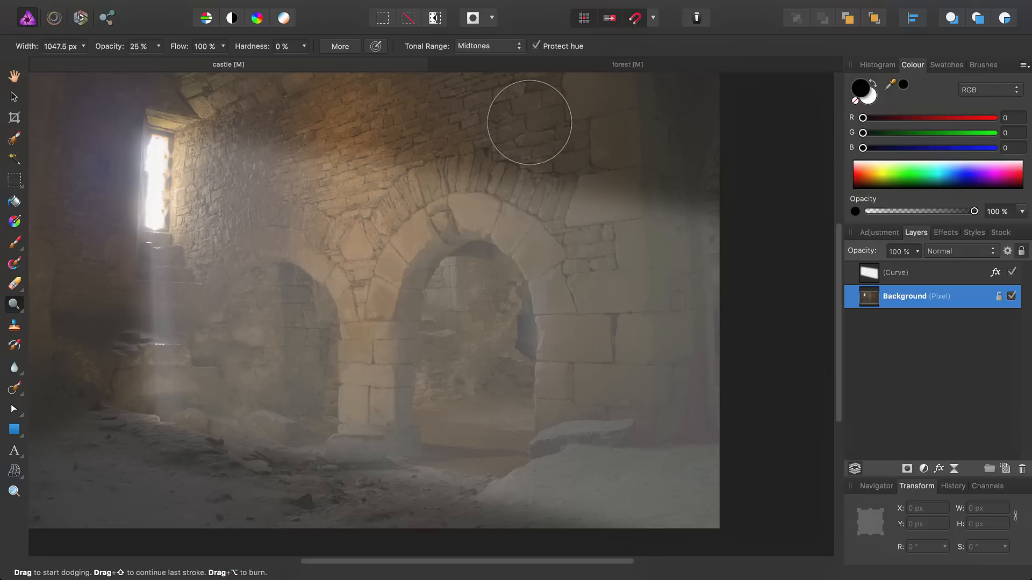
{"action": "left_click", "coordinate": [489, 45]}
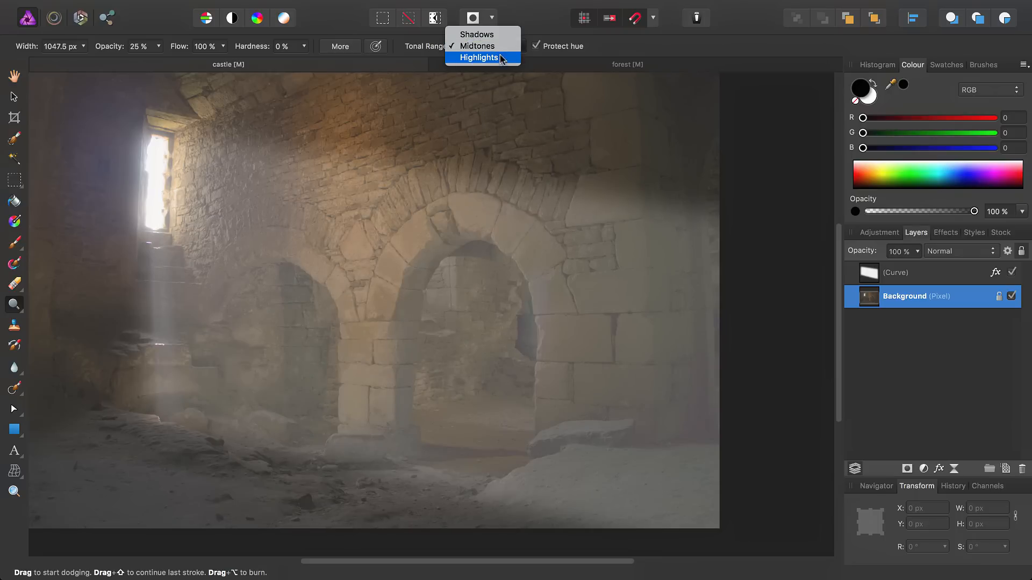
{"action": "left_click", "coordinate": [478, 58]}
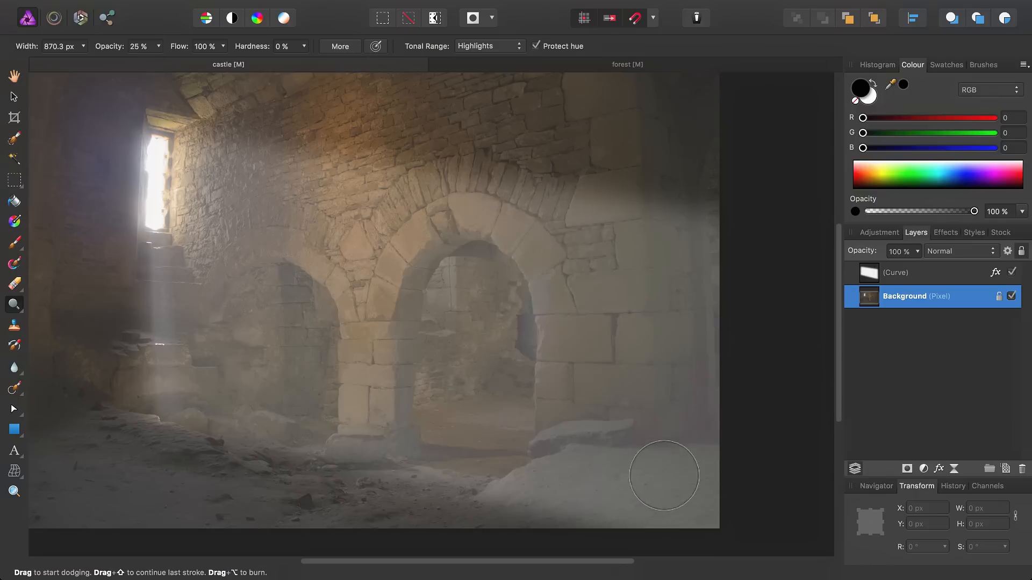
Dodge the floor, pillars, stairs, wall and rocks under the beam, then fit the view
{"action": "left_click_drag", "start_coordinate": [663, 475], "coordinate": [322, 240]}
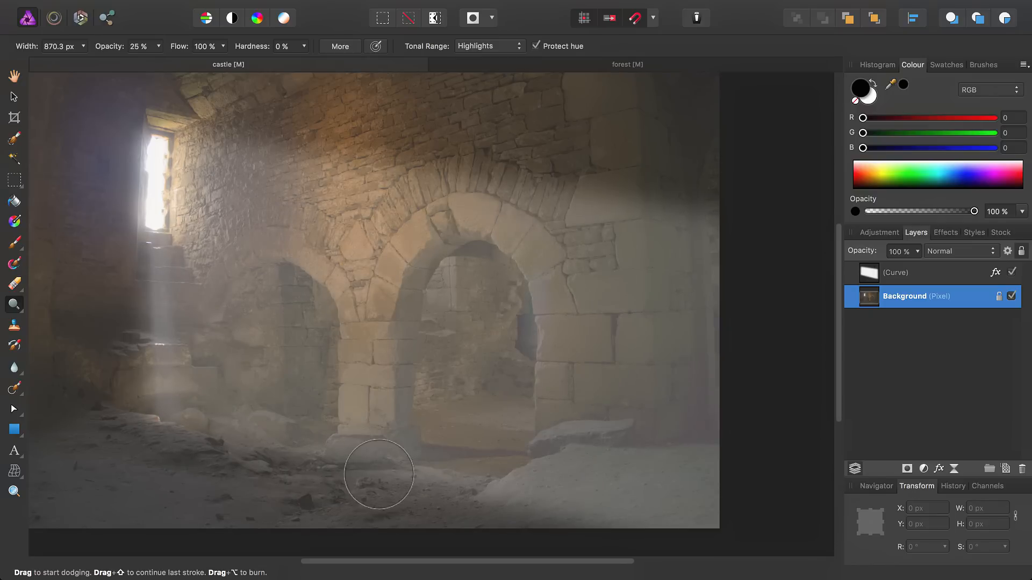
{"action": "left_click_drag", "start_coordinate": [378, 474], "coordinate": [355, 408]}
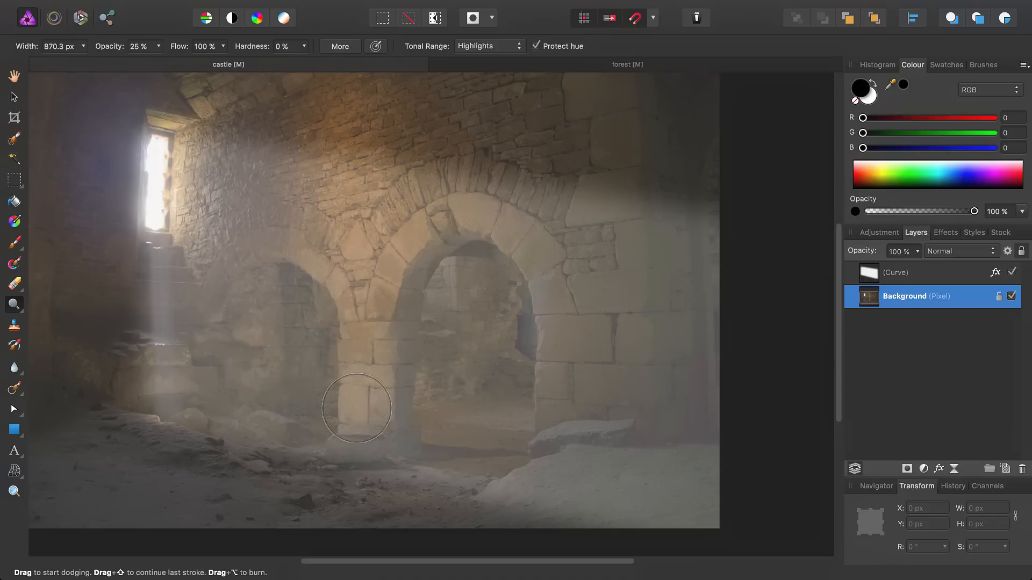
{"action": "left_click_drag", "start_coordinate": [356, 408], "coordinate": [383, 340]}
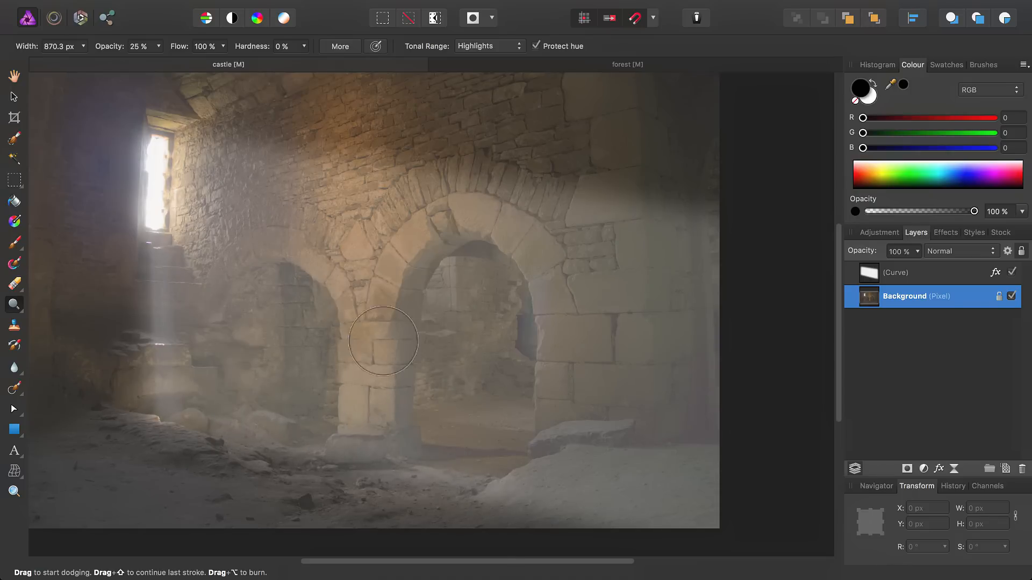
{"action": "left_click_drag", "start_coordinate": [384, 341], "coordinate": [159, 358]}
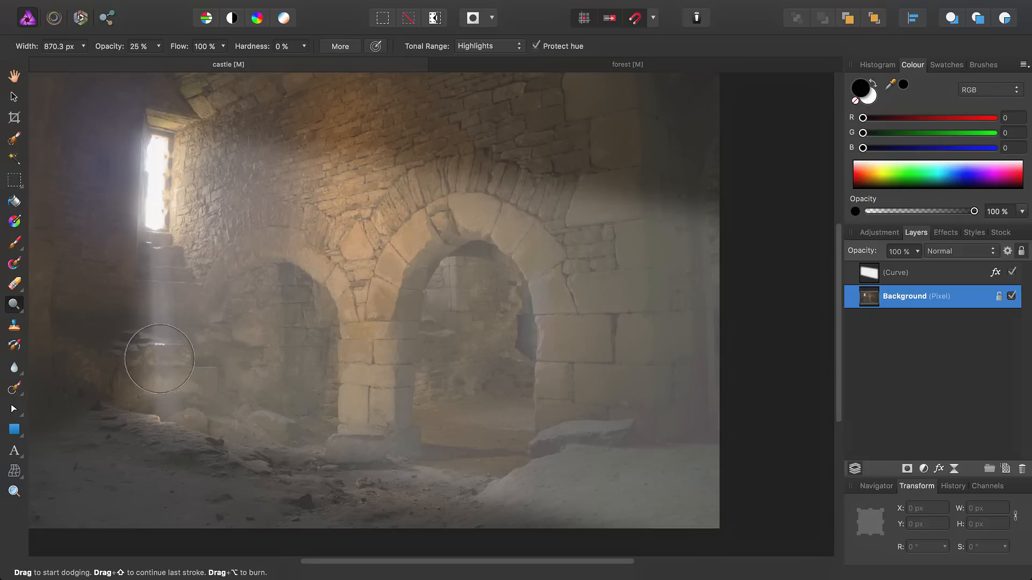
{"action": "left_click_drag", "start_coordinate": [159, 359], "coordinate": [368, 335]}
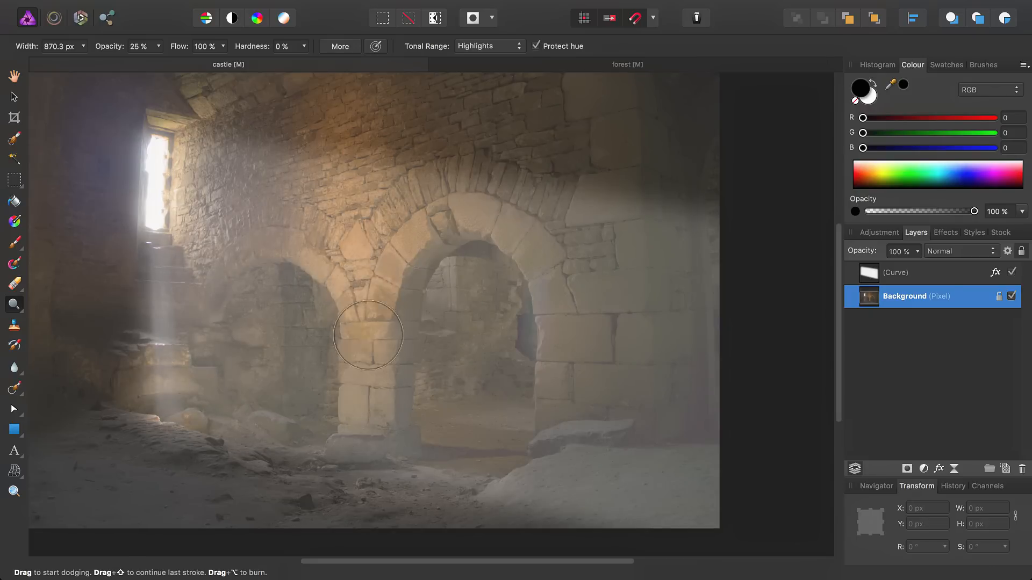
{"action": "left_click_drag", "start_coordinate": [368, 335], "coordinate": [260, 438]}
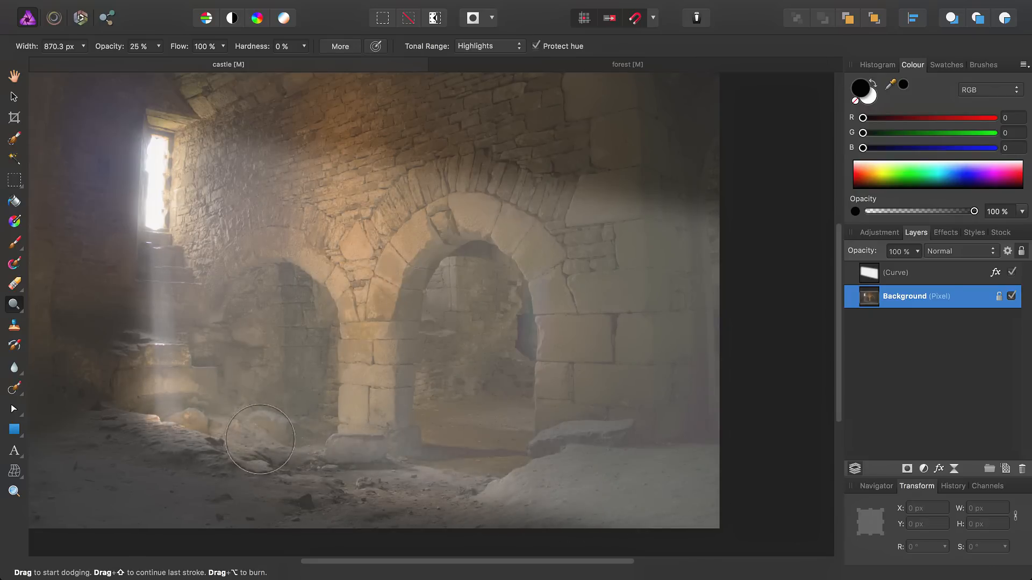
{"action": "left_click_drag", "start_coordinate": [260, 439], "coordinate": [239, 247]}
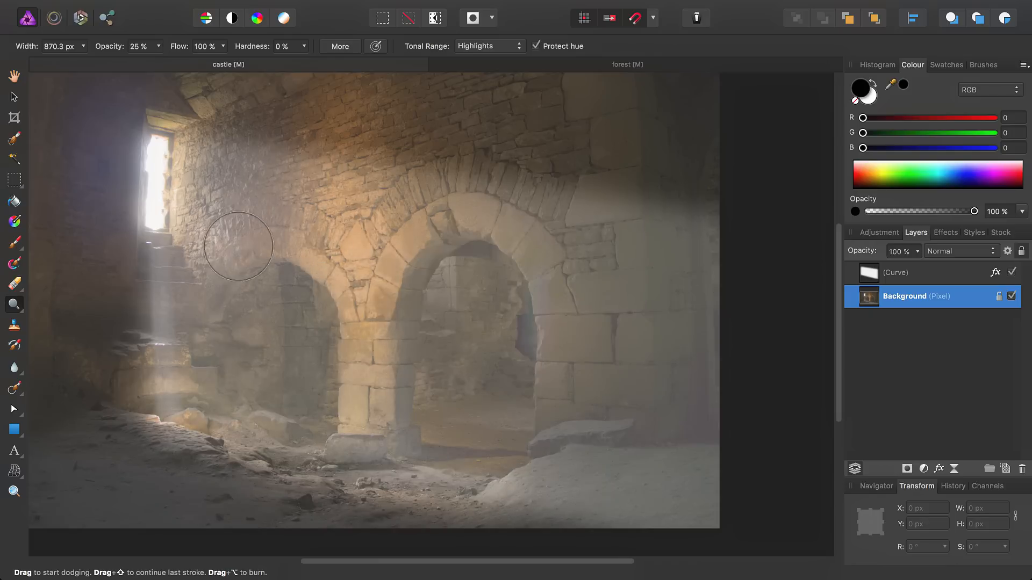
{"action": "left_click_drag", "start_coordinate": [238, 245], "coordinate": [177, 434]}
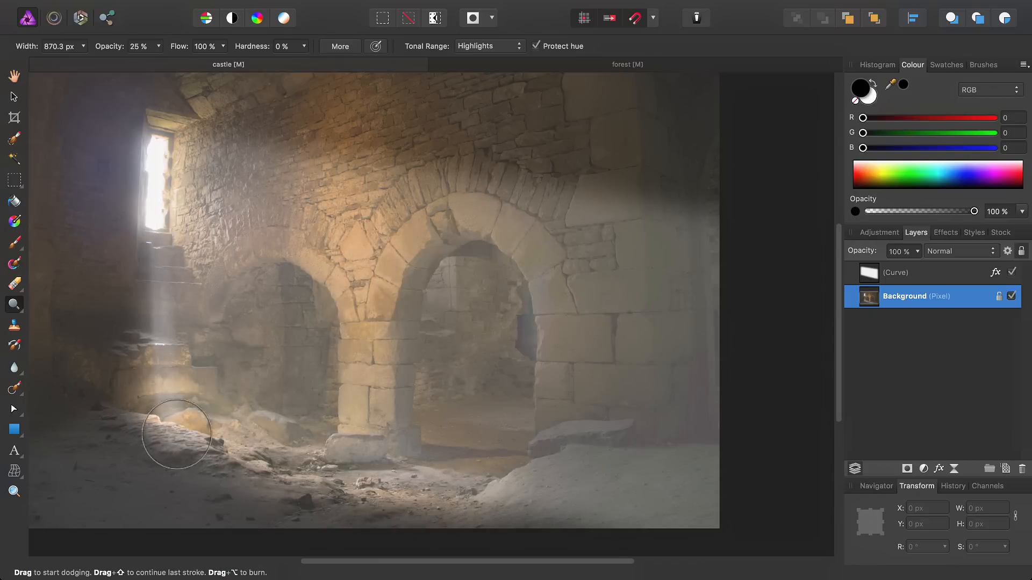
{"action": "left_click_drag", "start_coordinate": [176, 433], "coordinate": [347, 394]}
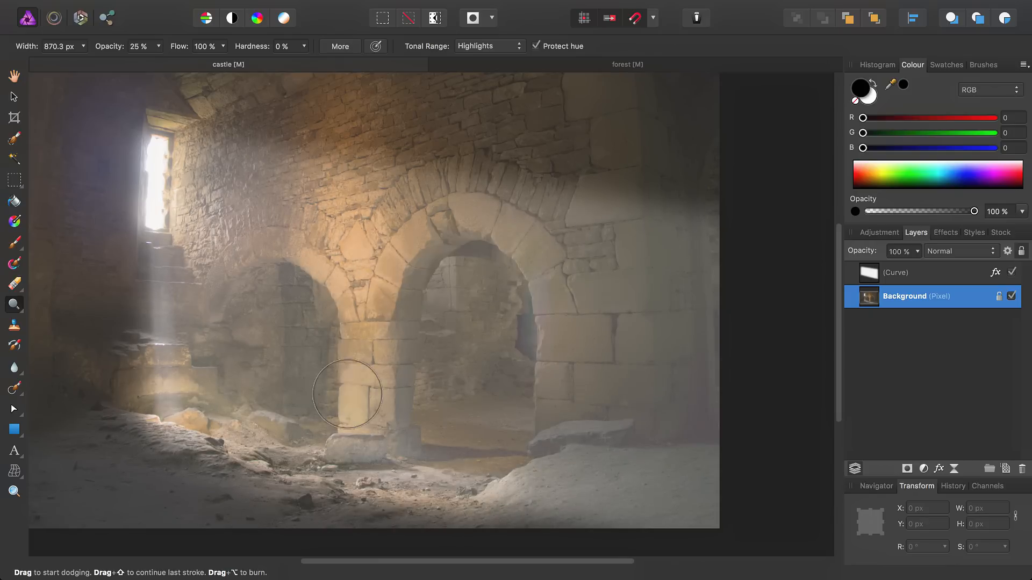
{"action": "left_click_drag", "start_coordinate": [348, 394], "coordinate": [478, 426]}
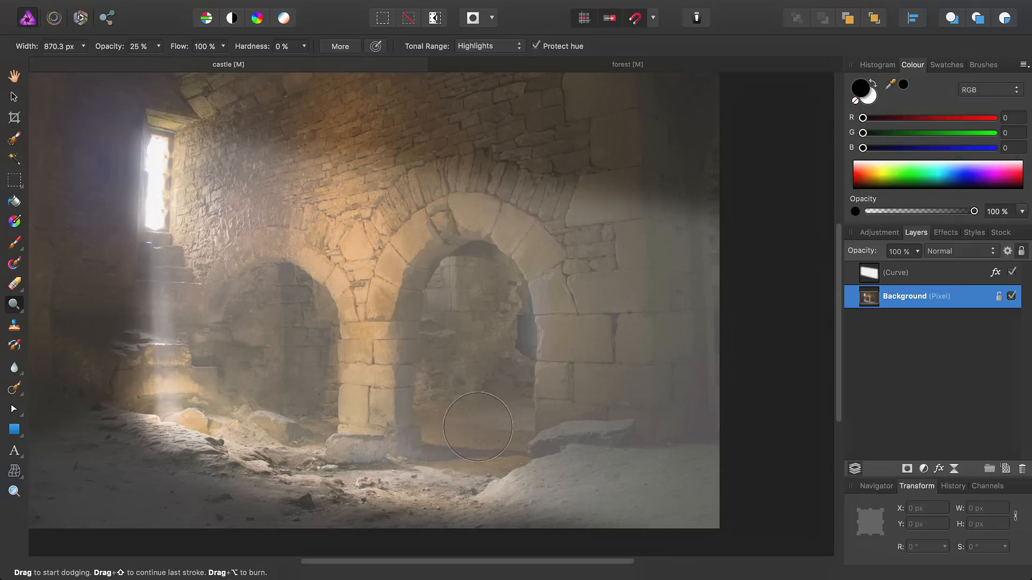
{"action": "left_click", "coordinate": [13, 76]}
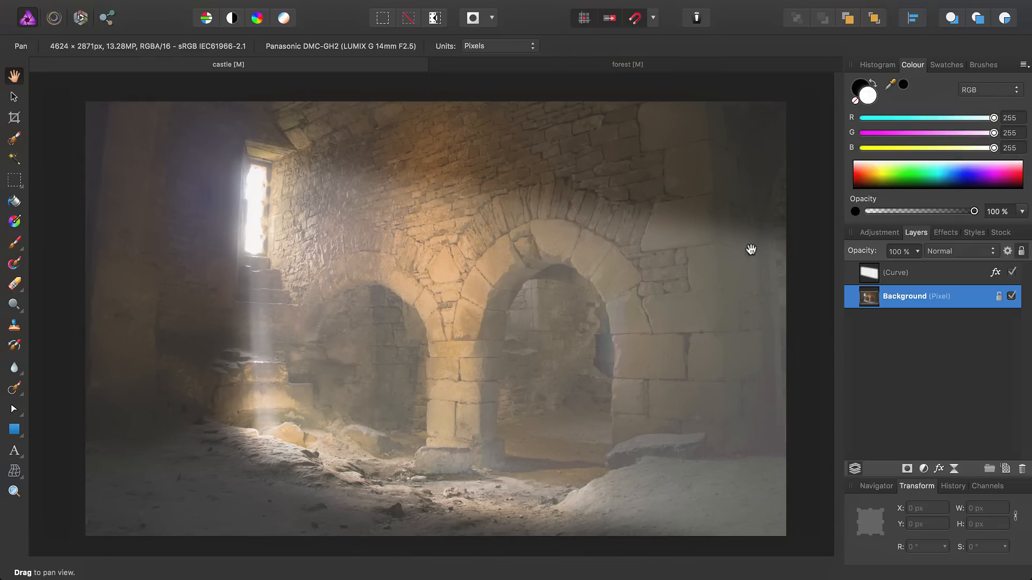
Switch to the forest photo and place points of the beam outline
{"action": "left_click", "coordinate": [627, 64]}
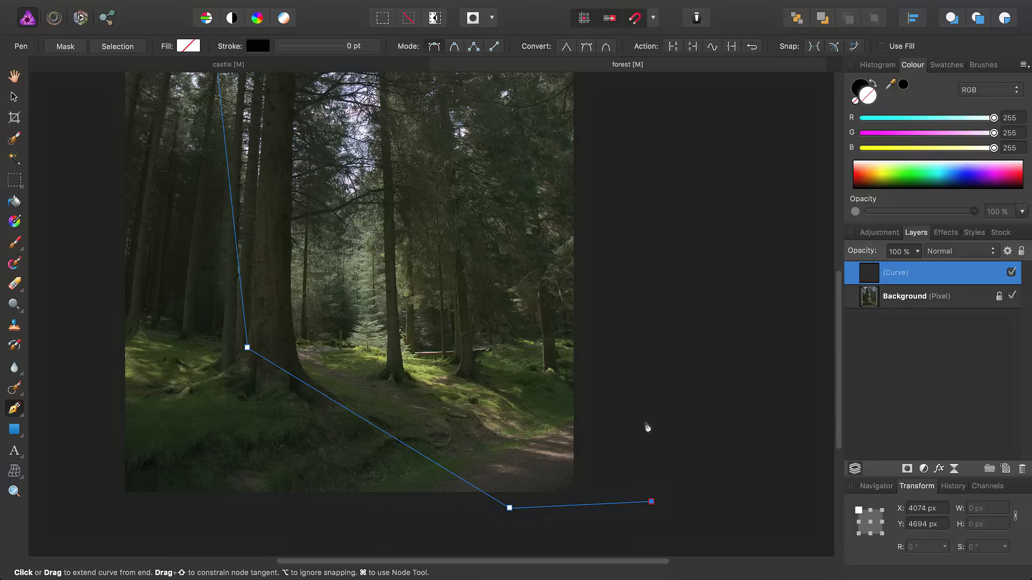
{"action": "mouse_move", "coordinate": [591, 399]}
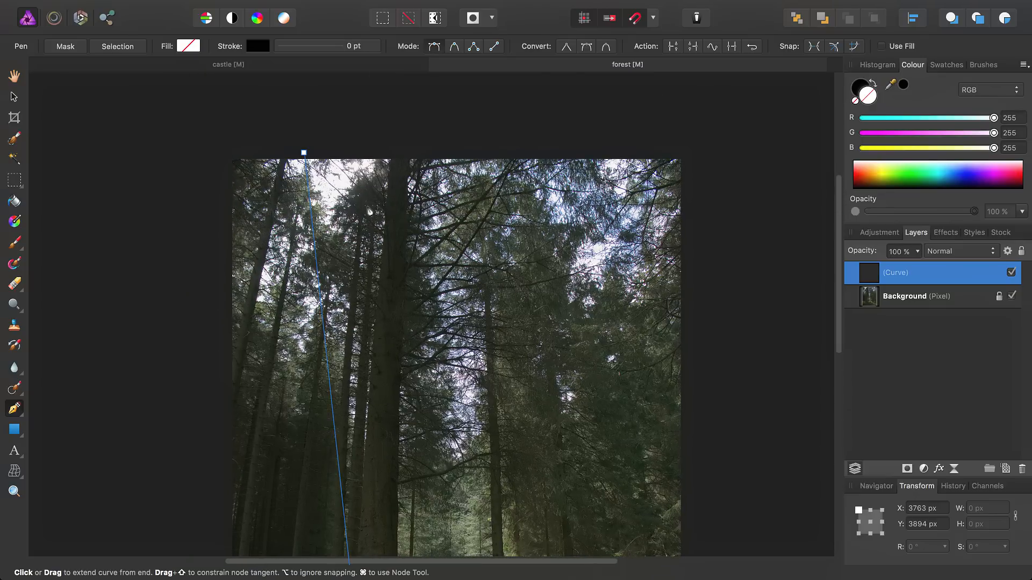
{"action": "left_click_drag", "start_coordinate": [303, 153], "coordinate": [322, 148]}
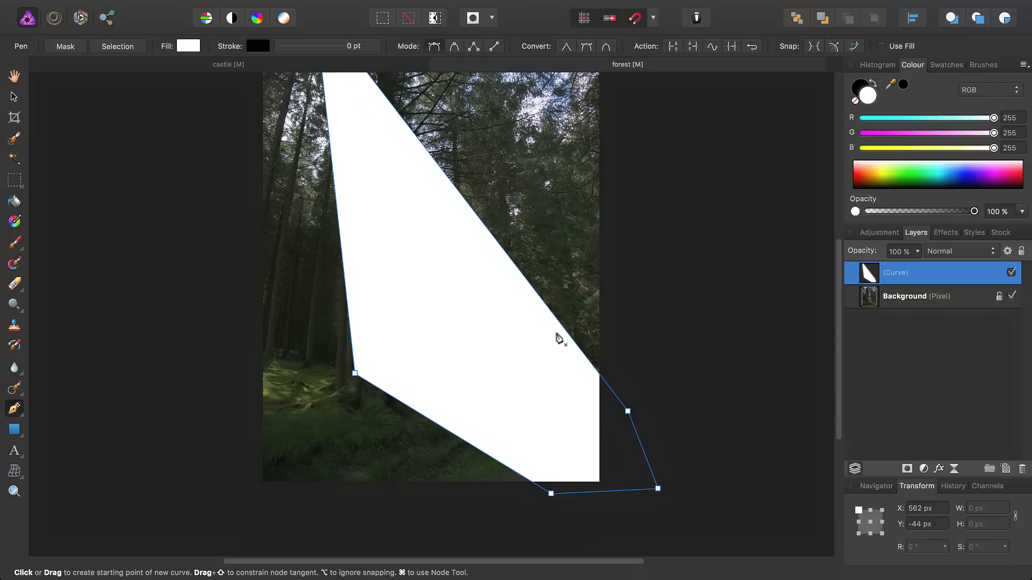
Apply a 100 px Gaussian Blur to the forest beam shape and return to Layers
{"action": "left_click", "coordinate": [945, 232]}
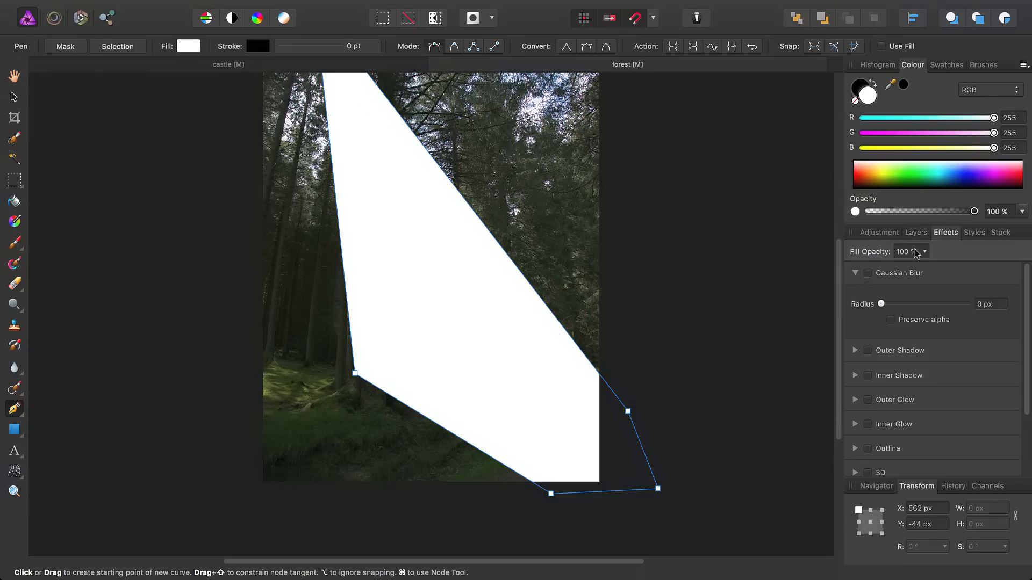
{"action": "left_click_drag", "start_coordinate": [882, 304], "coordinate": [965, 303]}
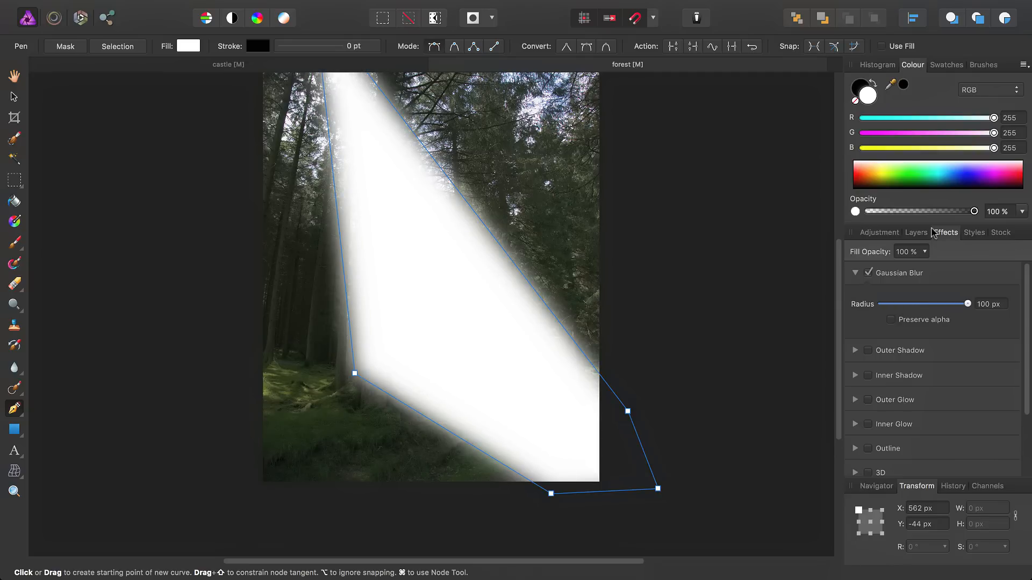
{"action": "left_click", "coordinate": [915, 232]}
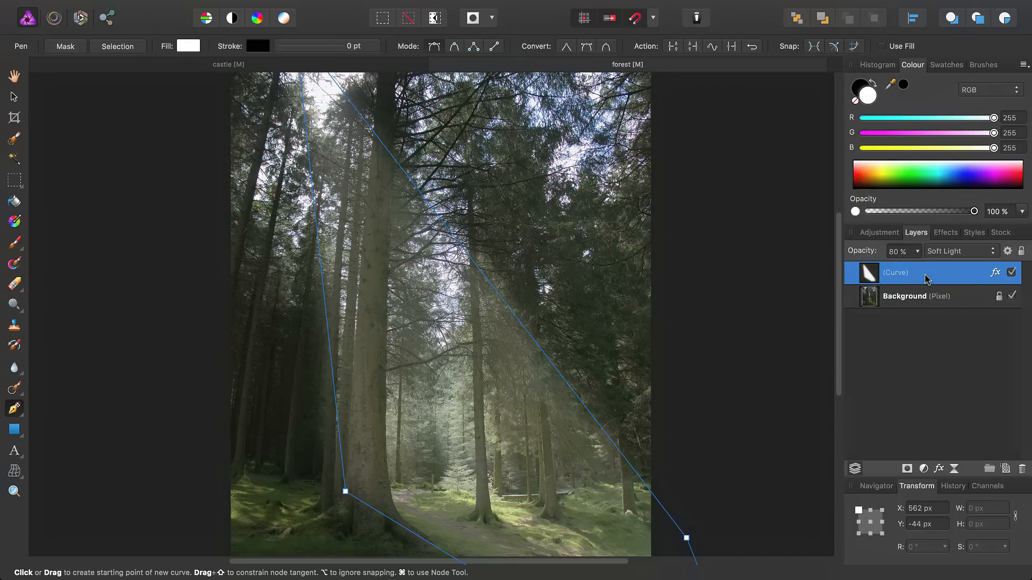
Duplicate the beam layer with Cmd+J and scale the copy well beyond the photo
{"action": "key", "text": "cmd+j"}
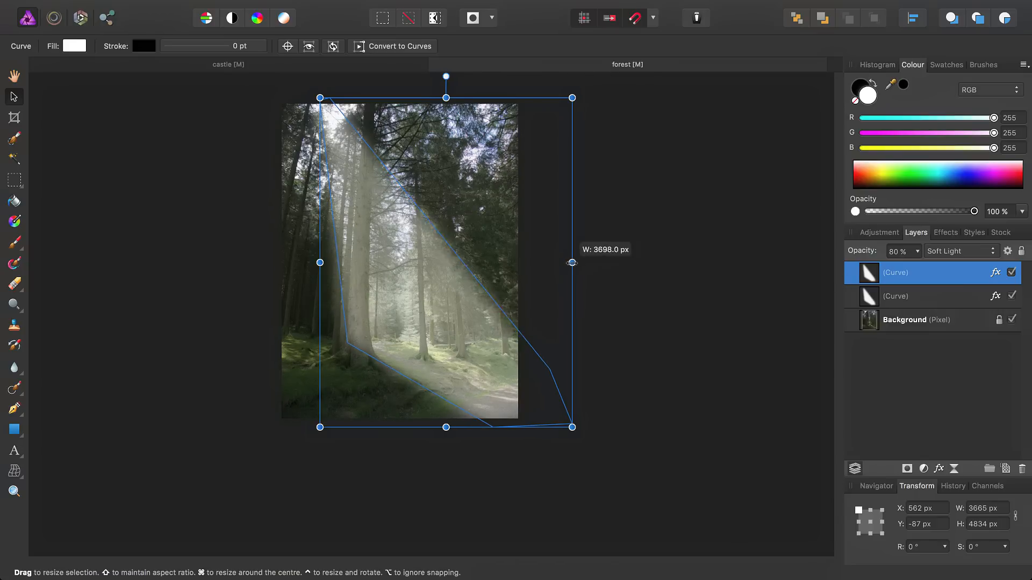
{"action": "left_click_drag", "start_coordinate": [319, 263], "coordinate": [272, 263]}
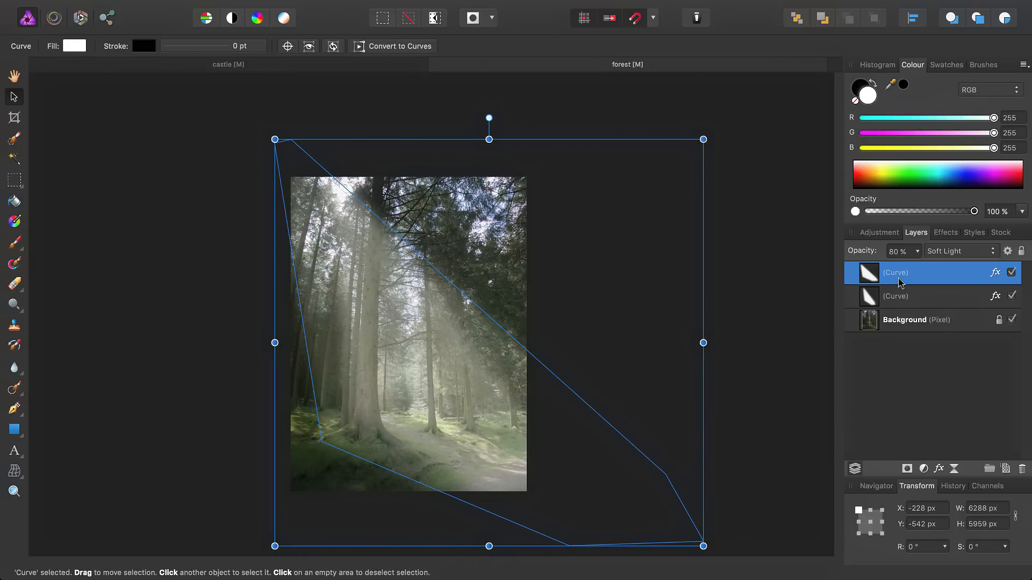
{"action": "left_click_drag", "start_coordinate": [922, 270], "coordinate": [894, 270]}
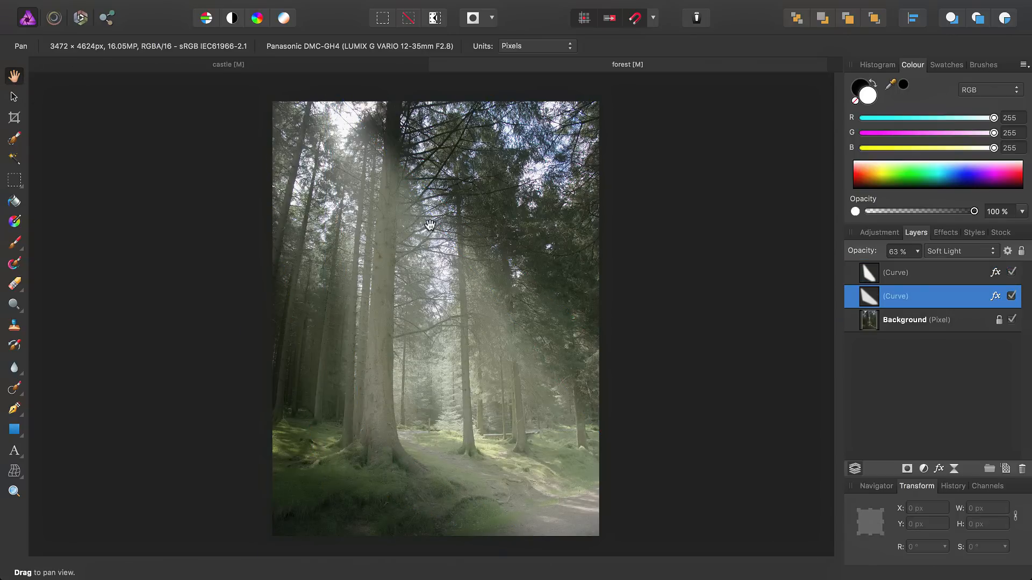
{"action": "mouse_move", "coordinate": [556, 314]}
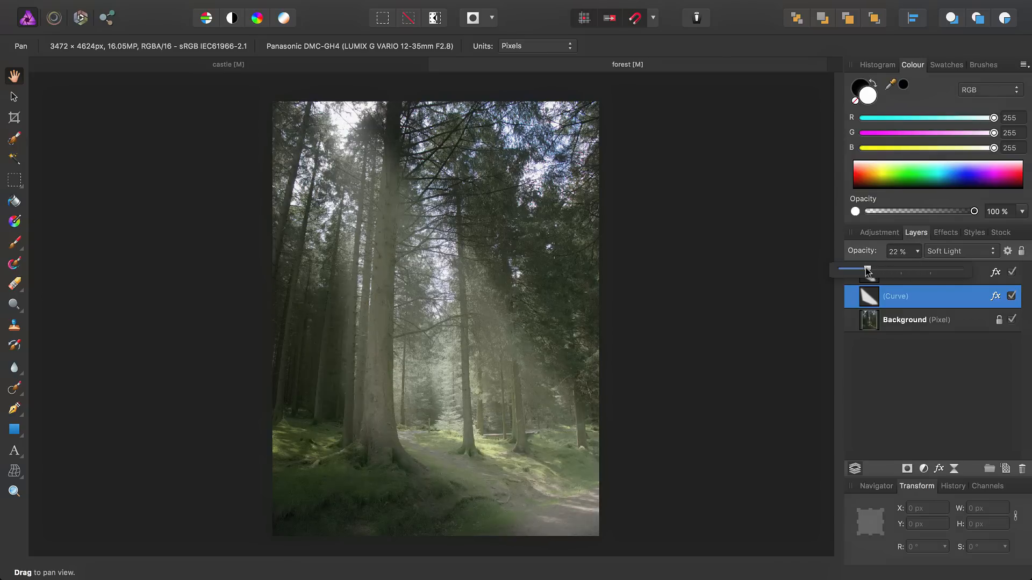
Set the copied beam's opacity to 22%, show the layer again, and pan across the forest
{"action": "left_click_drag", "start_coordinate": [868, 270], "coordinate": [885, 270]}
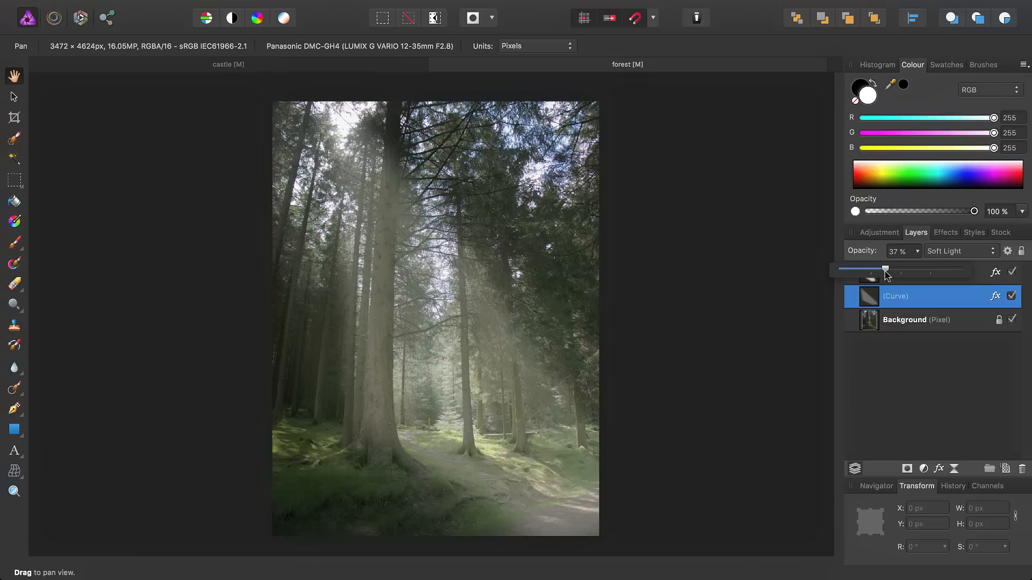
{"action": "left_click_drag", "start_coordinate": [885, 270], "coordinate": [867, 270]}
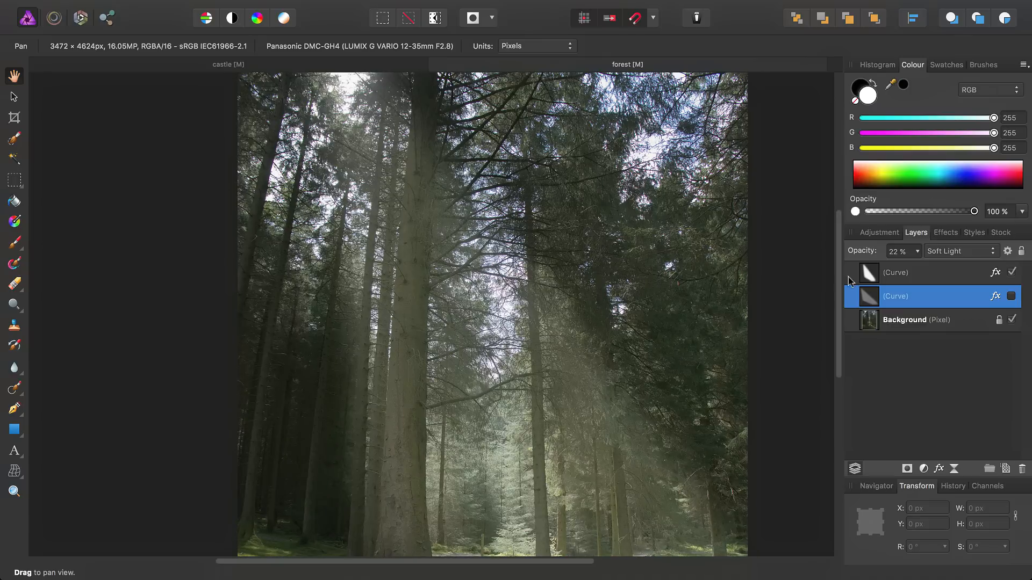
{"action": "left_click", "coordinate": [1011, 296]}
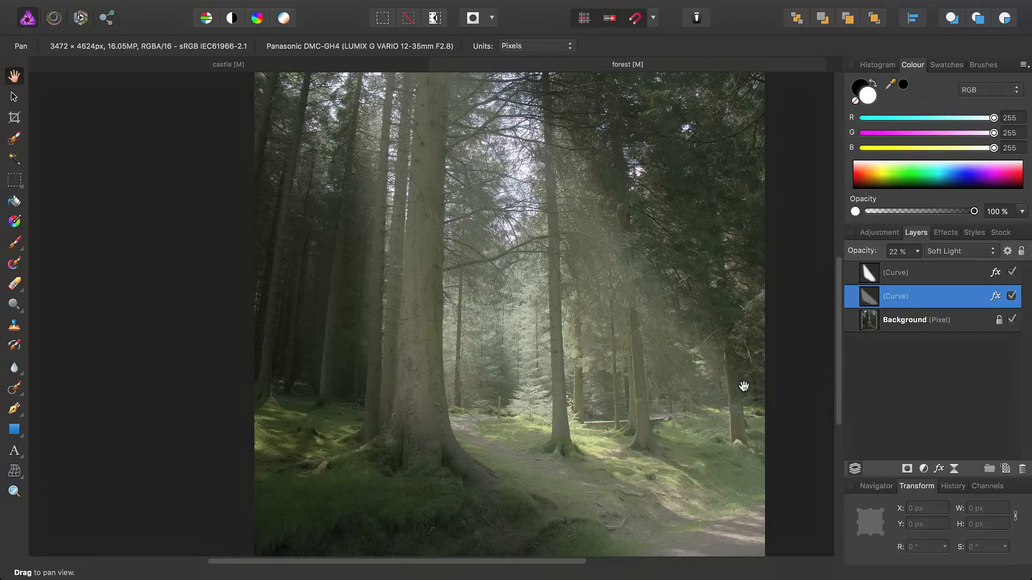
{"action": "left_click_drag", "start_coordinate": [742, 386], "coordinate": [719, 378]}
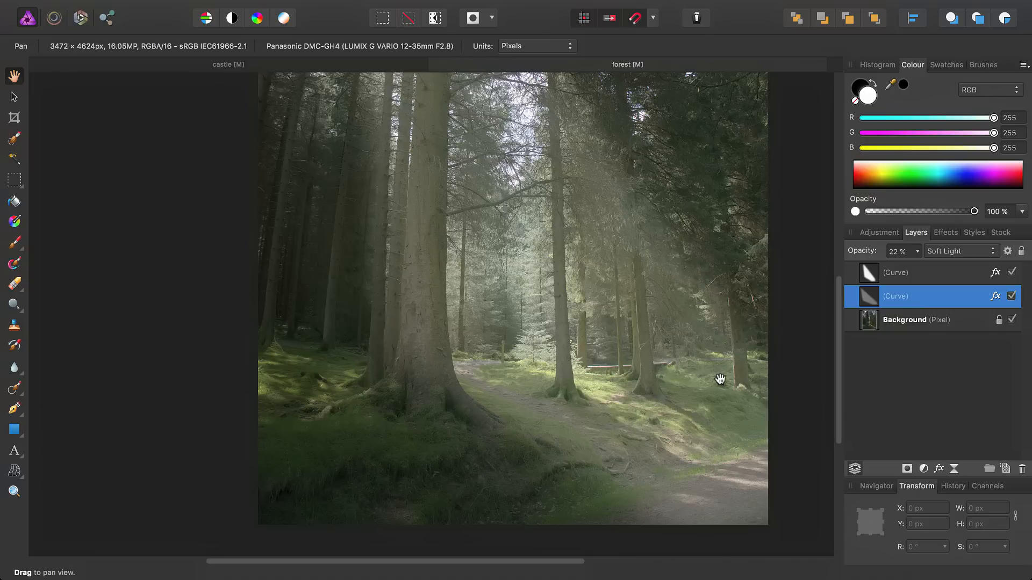
{"action": "left_click_drag", "start_coordinate": [720, 378], "coordinate": [565, 488]}
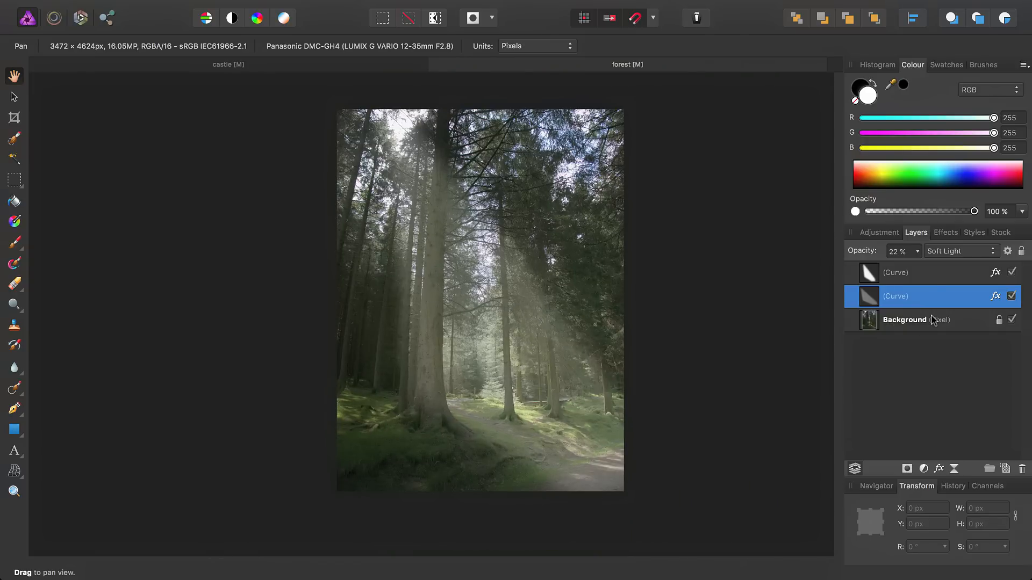
Select the Background layer and dodge highlights along the forest floor with Highlights tonal range
{"action": "left_click", "coordinate": [904, 319]}
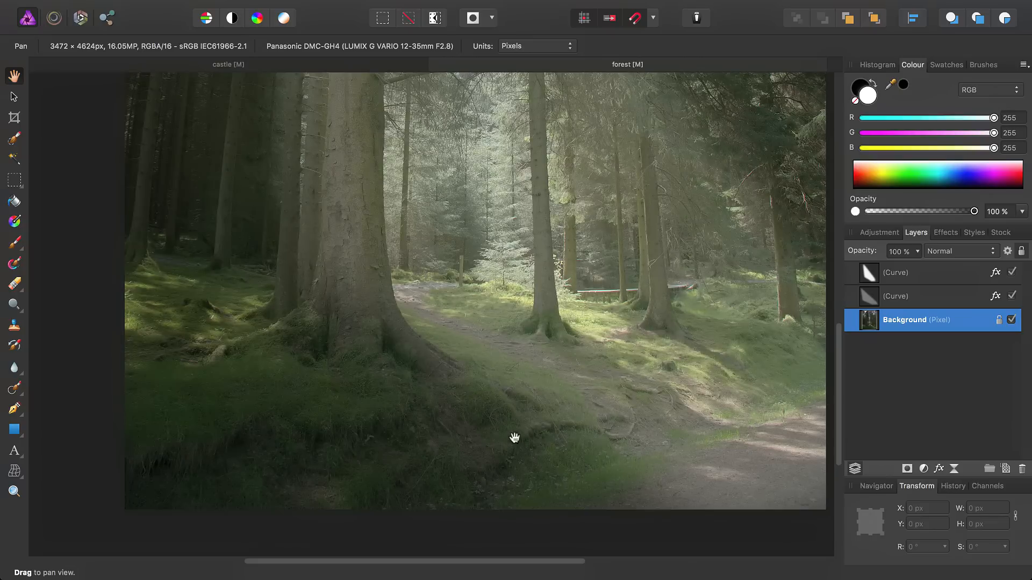
{"action": "left_click", "coordinate": [12, 304]}
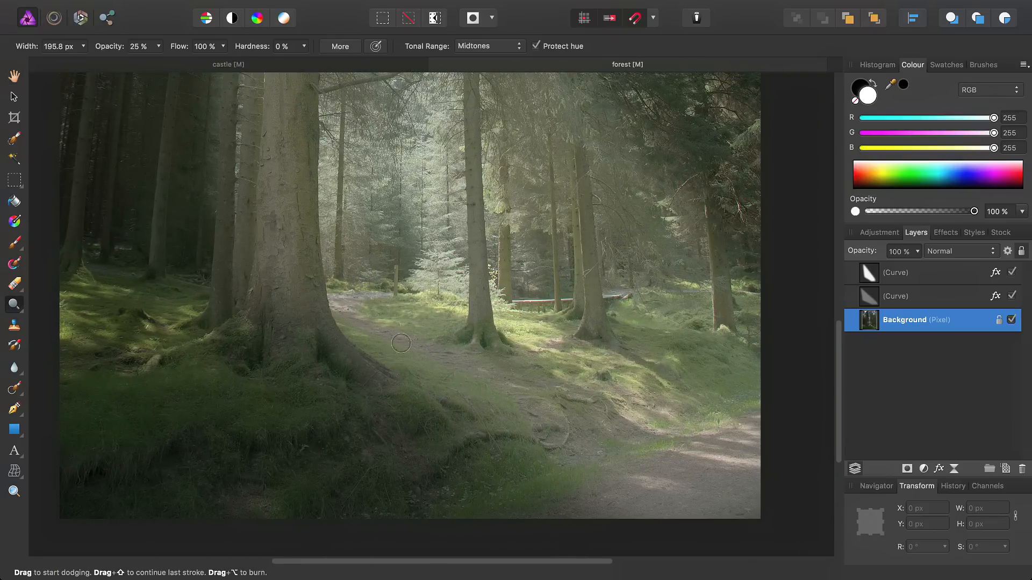
{"action": "left_click", "coordinate": [487, 46]}
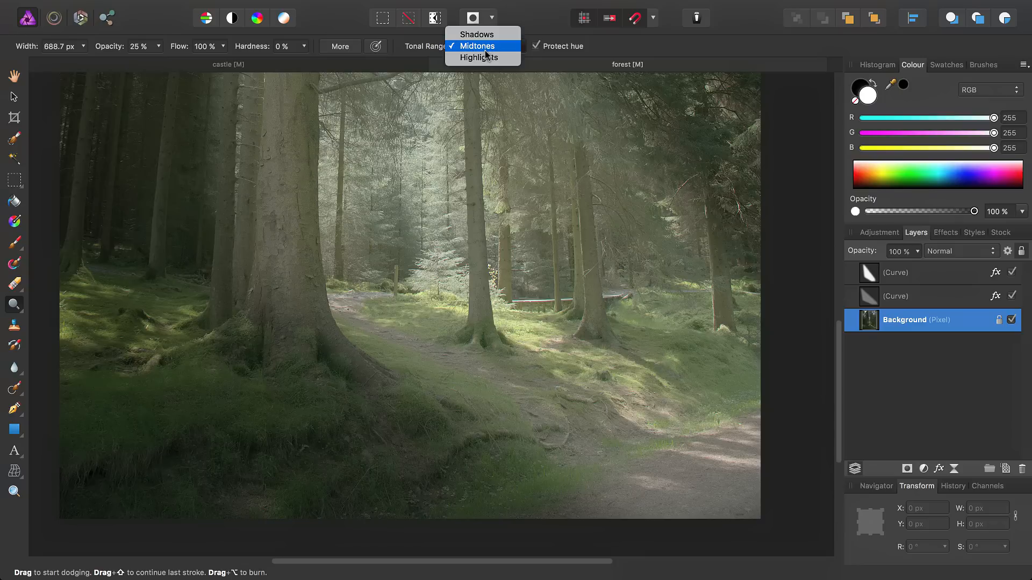
{"action": "left_click", "coordinate": [478, 58]}
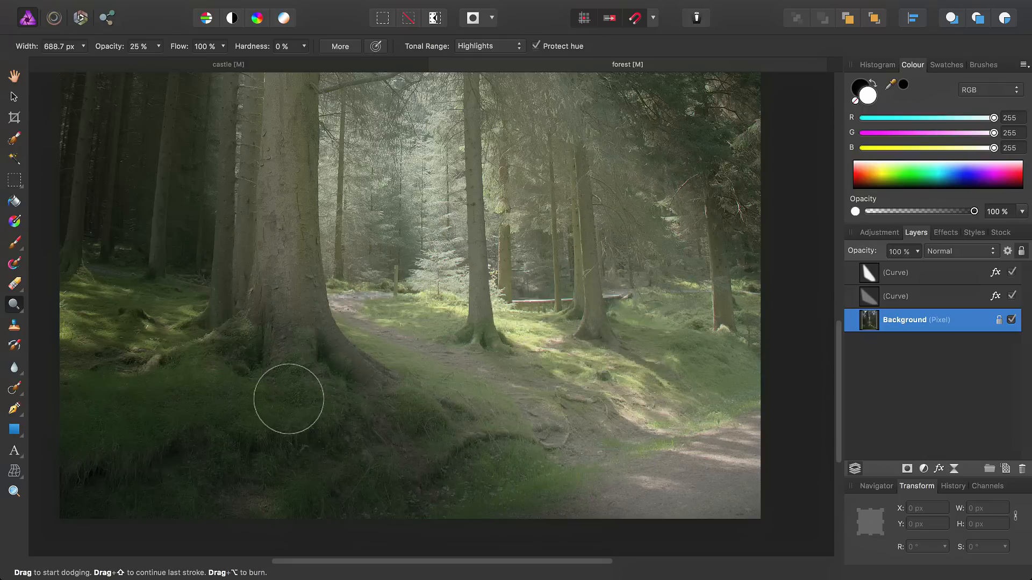
{"action": "left_click_drag", "start_coordinate": [288, 399], "coordinate": [423, 325]}
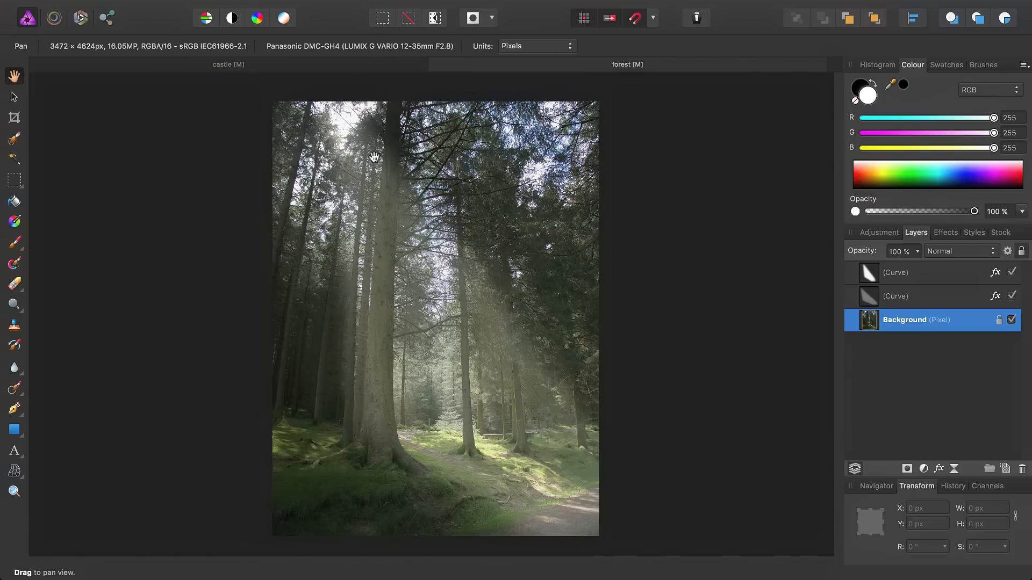
Add a Curves adjustment above the beam layers and bend the curve down to darken the forest
{"action": "left_click", "coordinate": [287, 8]}
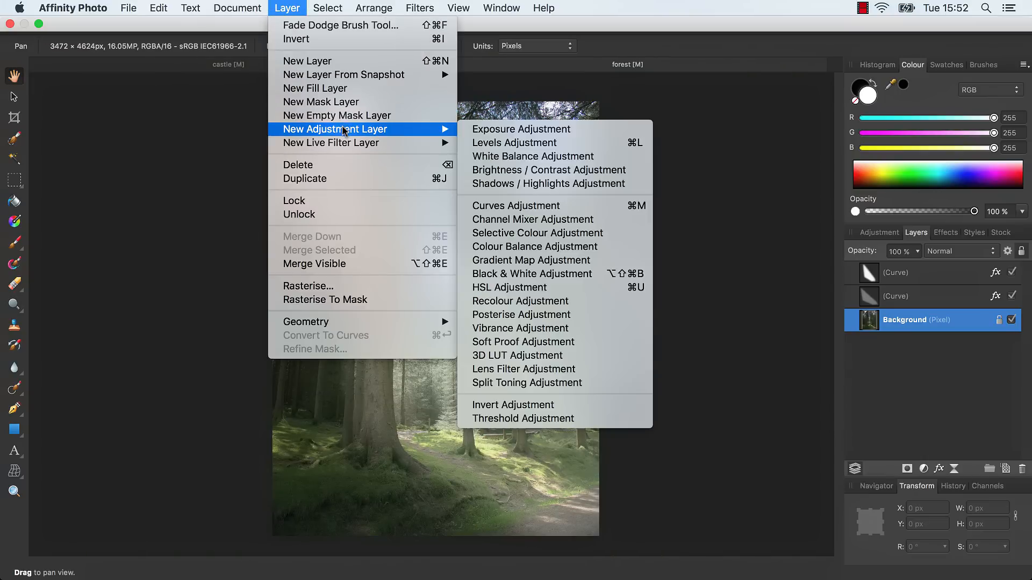
{"action": "left_click", "coordinate": [516, 206]}
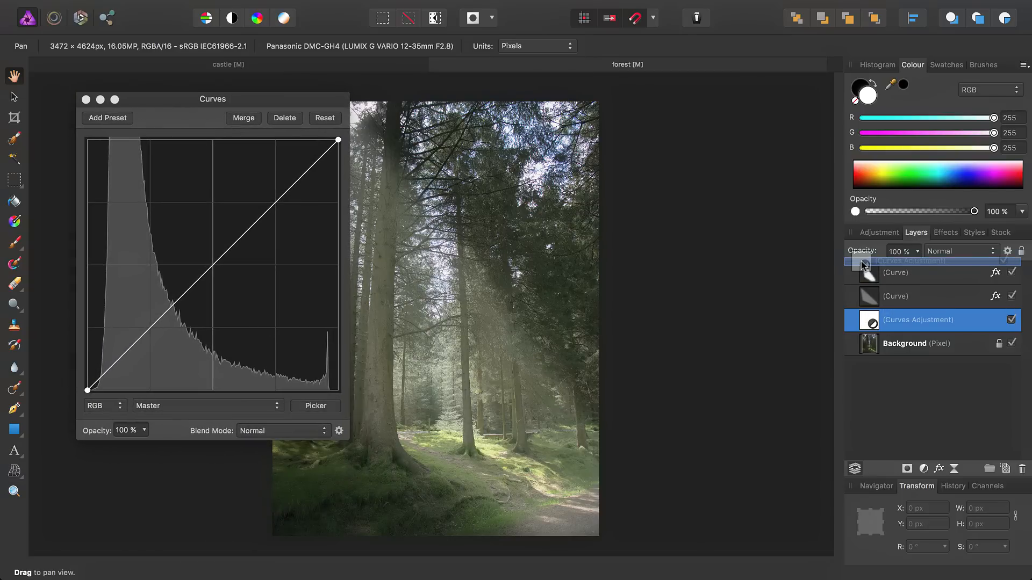
{"action": "left_click_drag", "start_coordinate": [211, 98], "coordinate": [770, 92]}
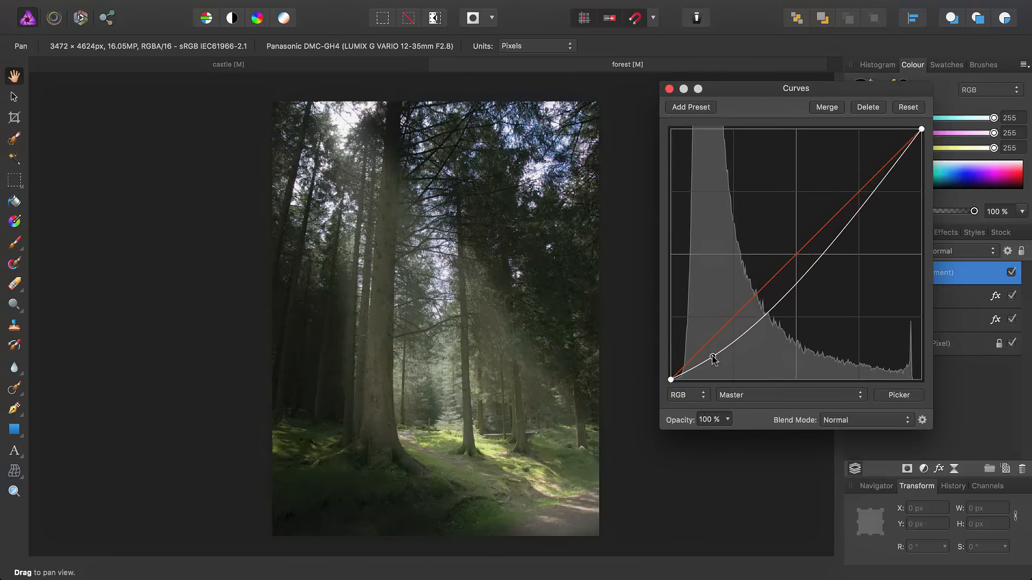
{"action": "left_click_drag", "start_coordinate": [714, 358], "coordinate": [696, 356]}
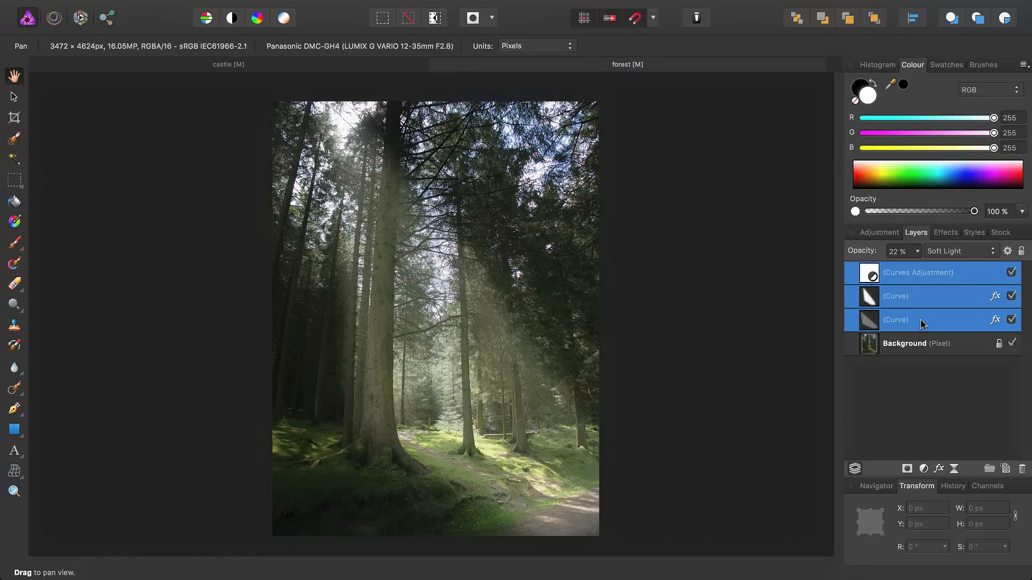
{"action": "left_click", "coordinate": [1011, 273]}
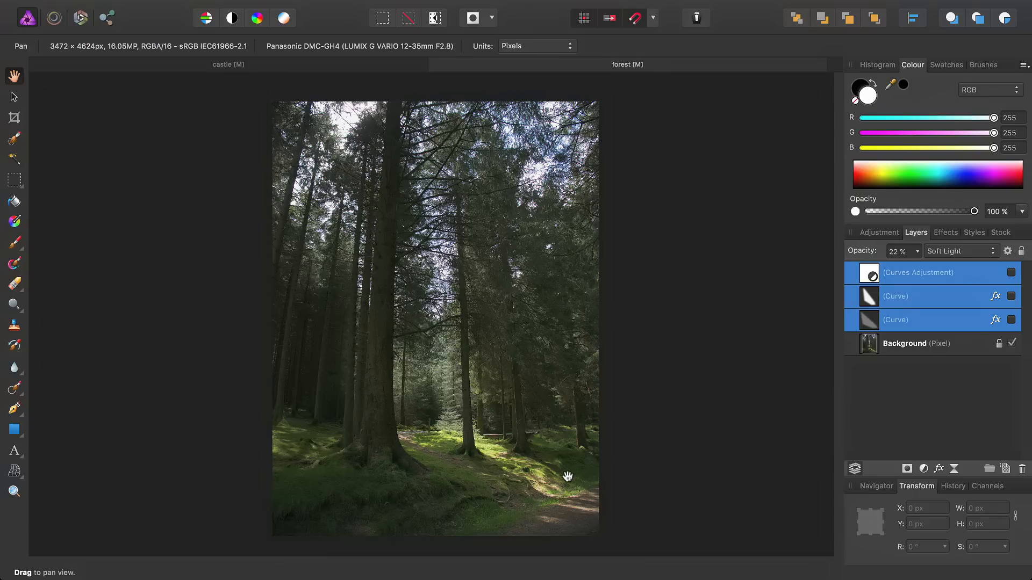
{"action": "mouse_move", "coordinate": [716, 330]}
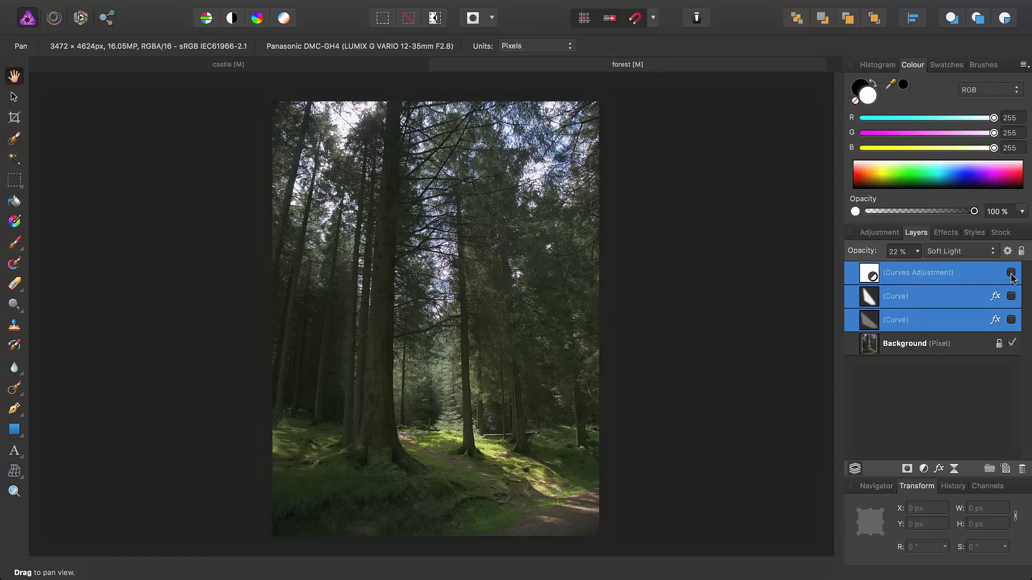
{"action": "left_click", "coordinate": [1011, 272]}
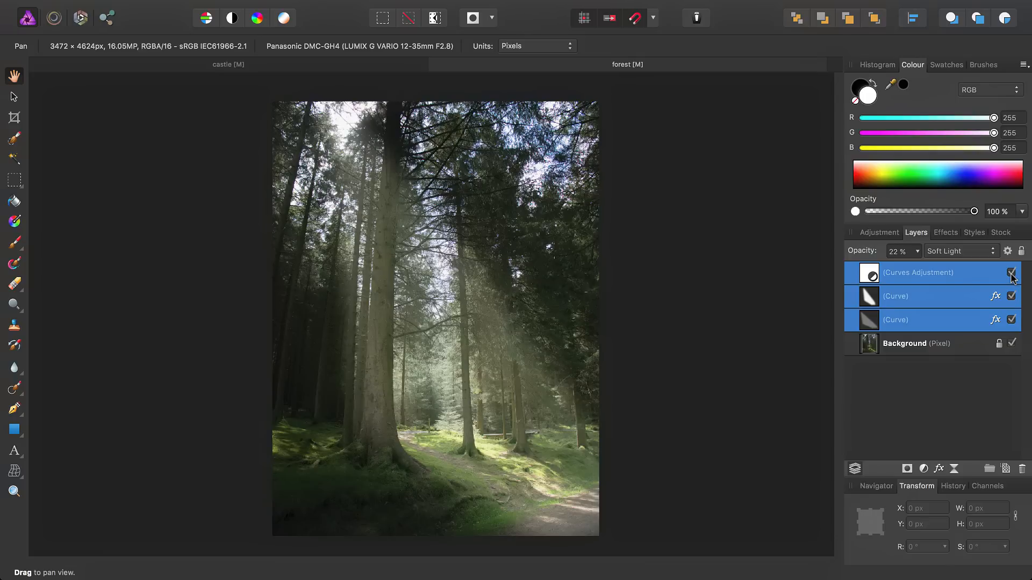